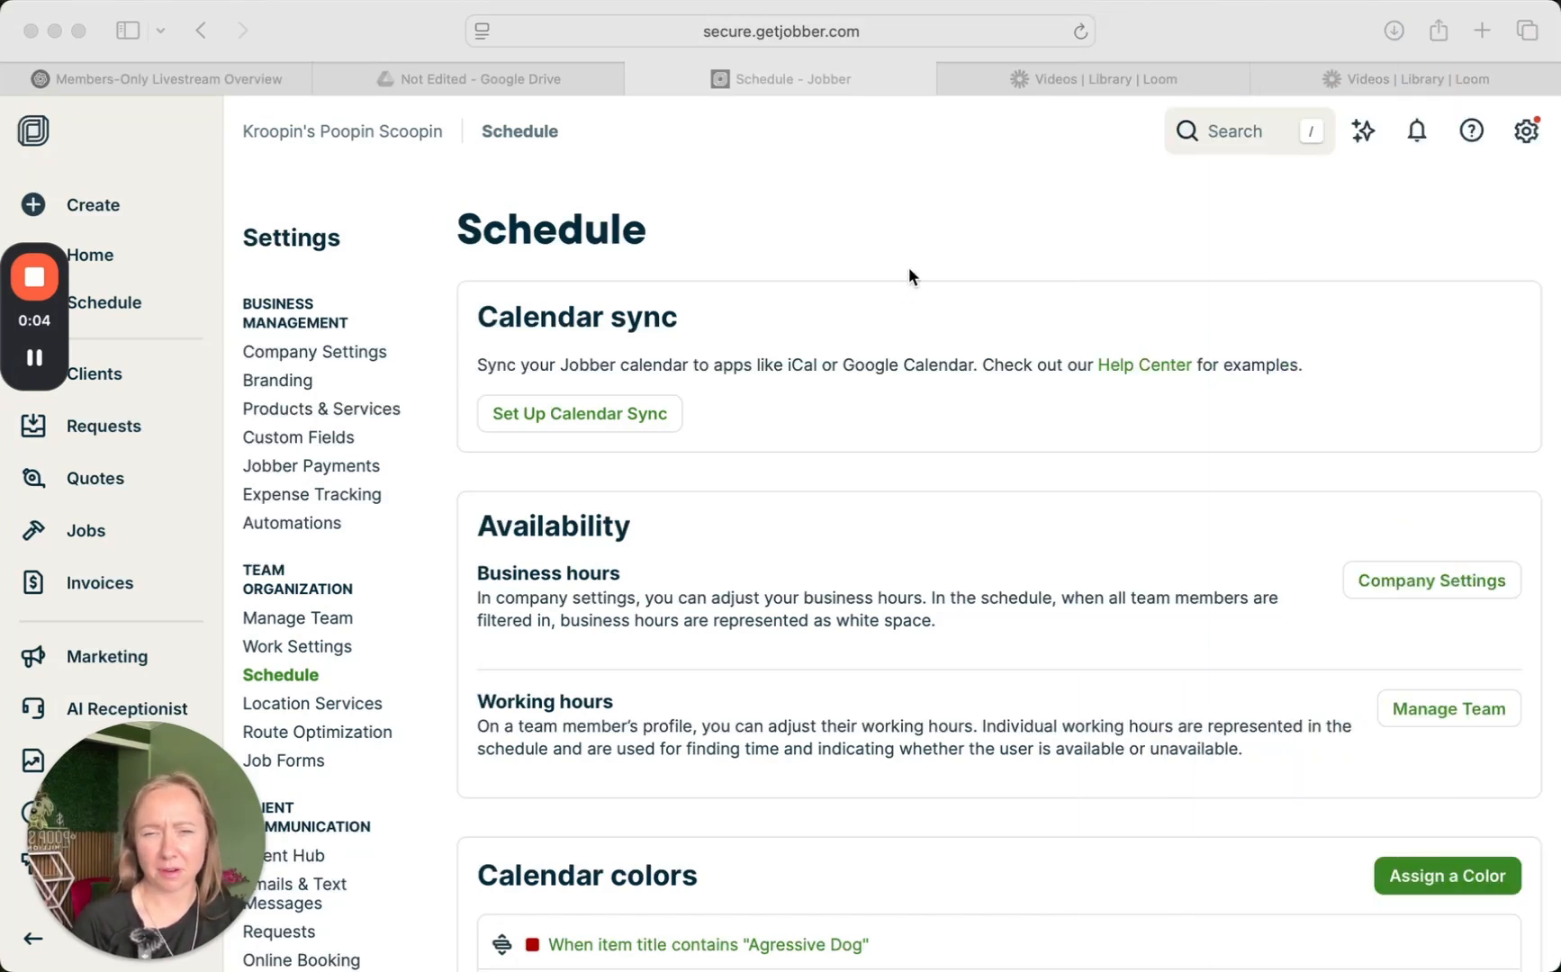
- Review the Company settings: company details and business hours
scroll(down, 3)
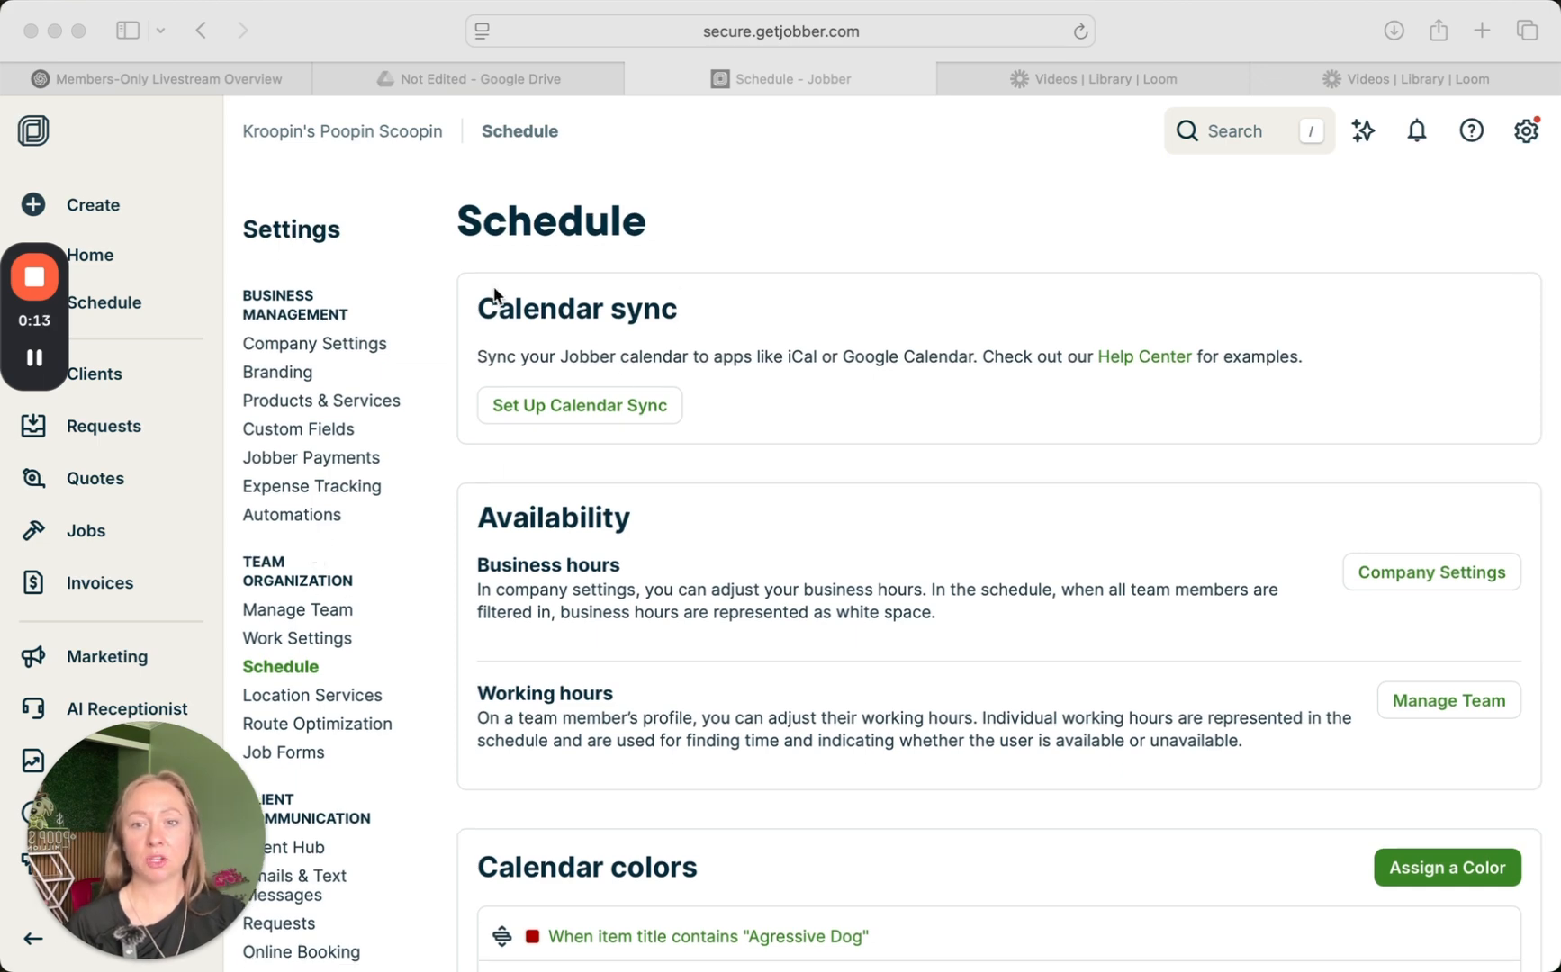
mouse_move(861, 380)
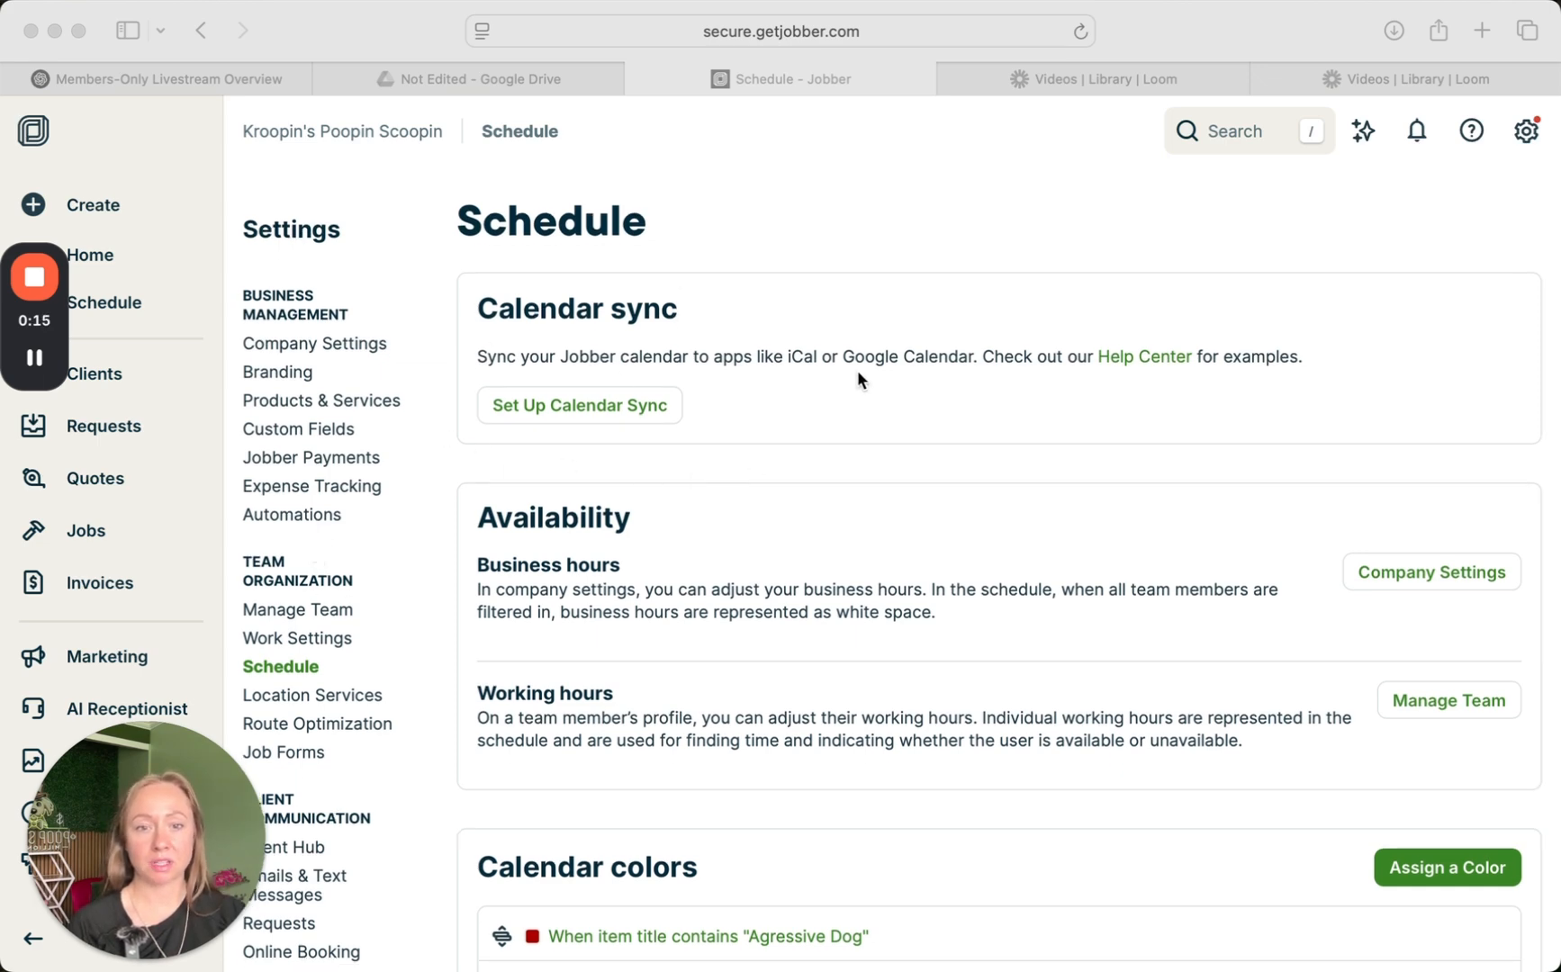
mouse_move(898, 378)
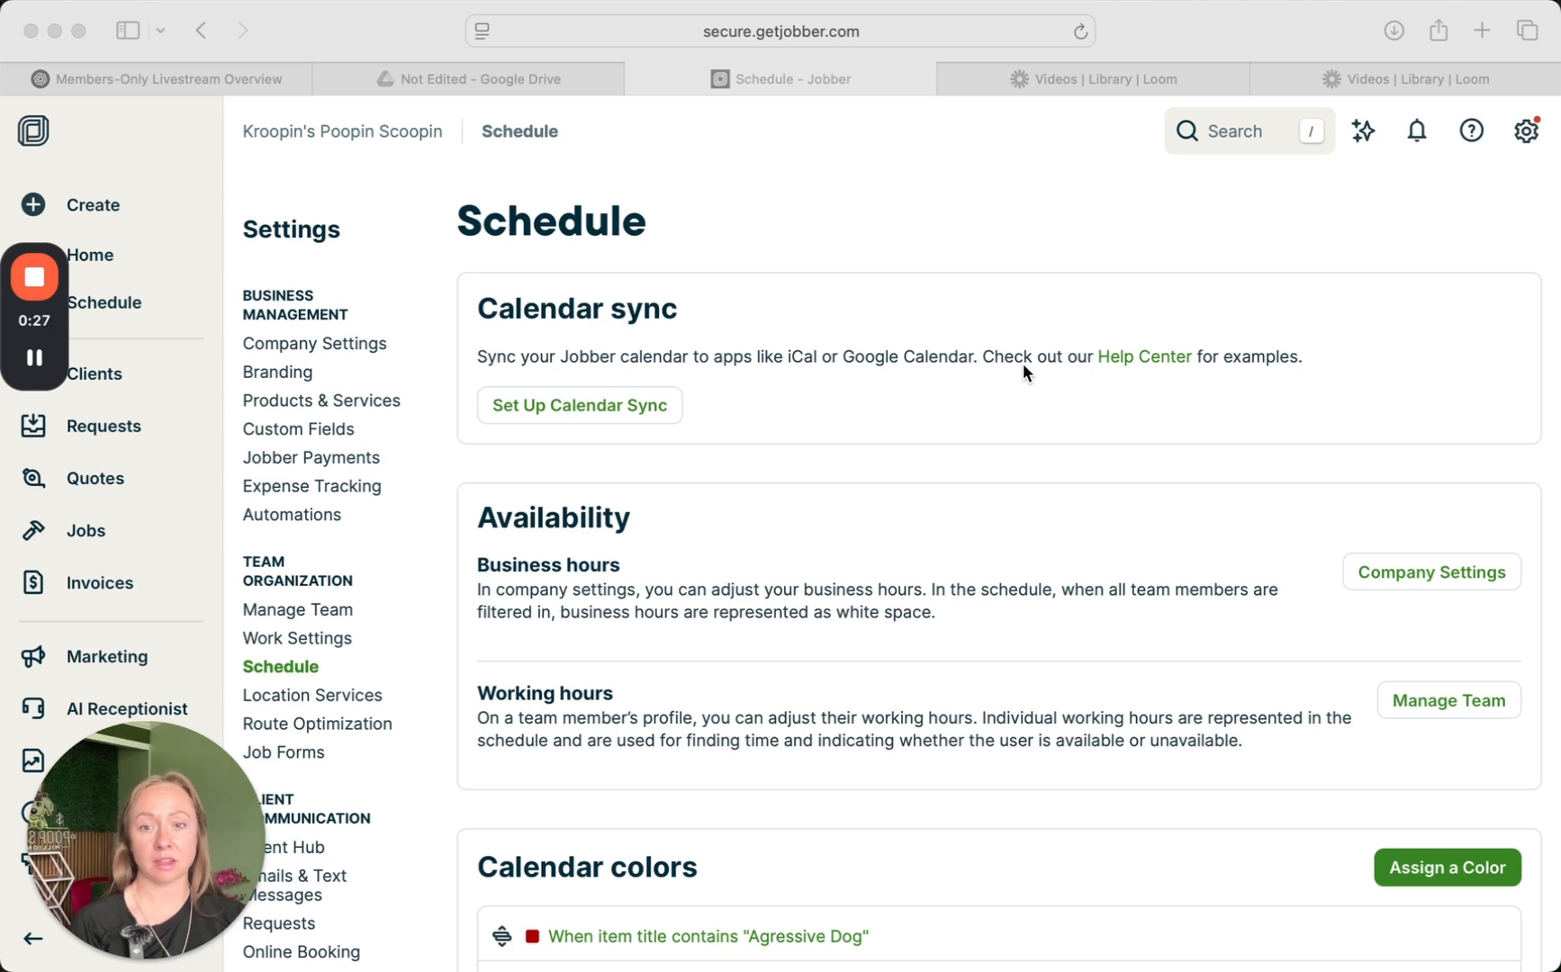
scroll(down, 3)
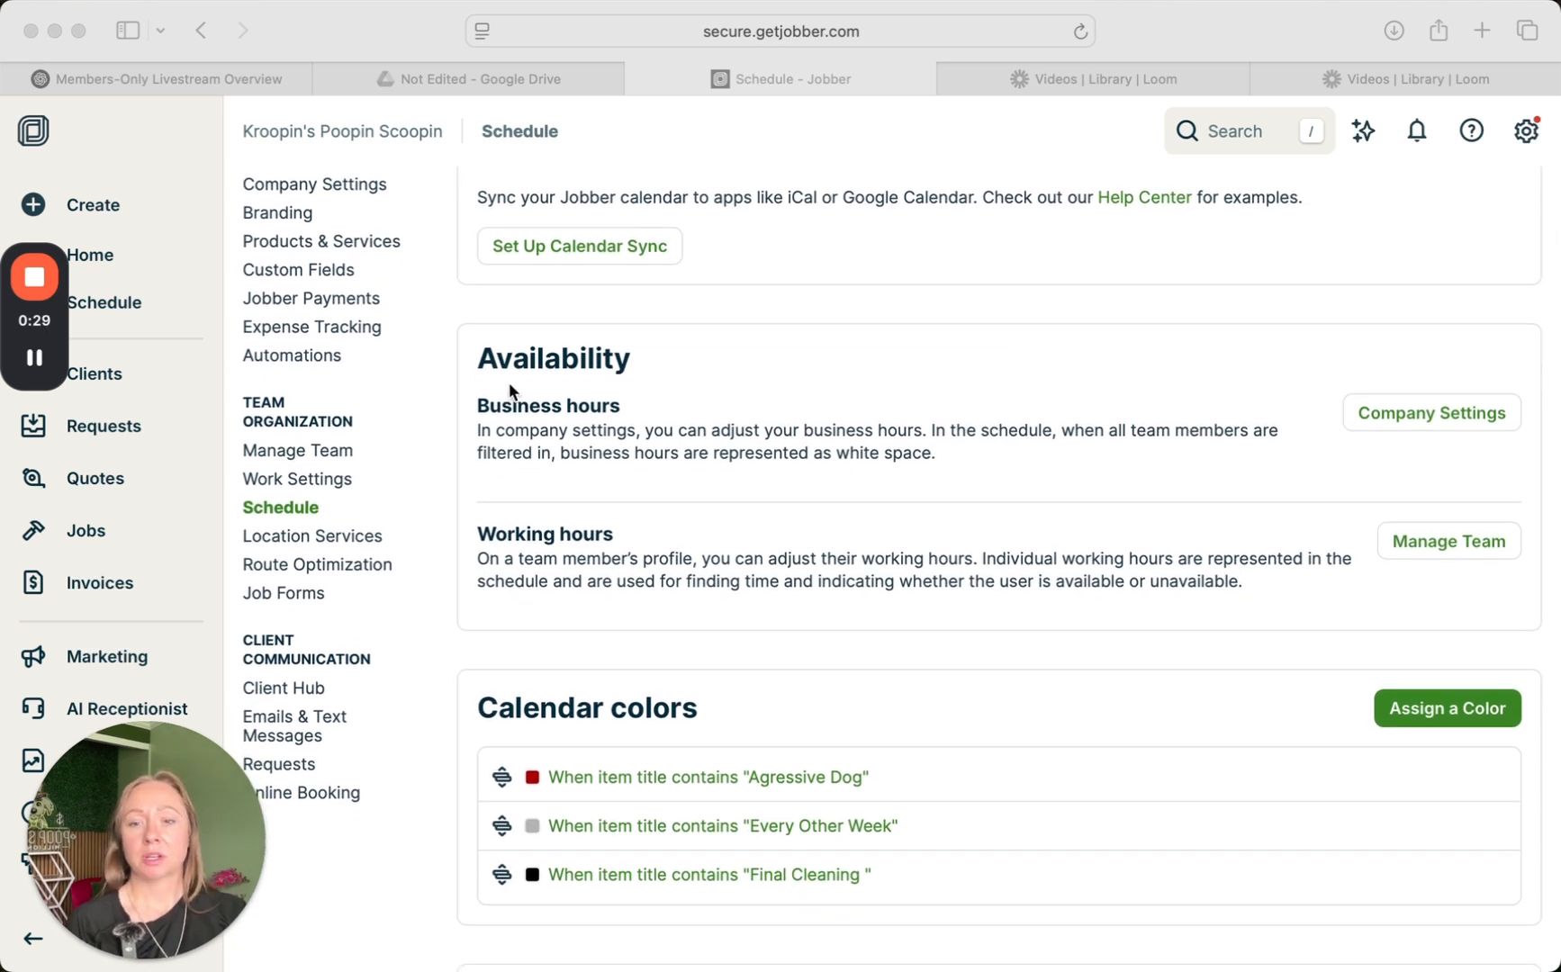
mouse_move(1441, 413)
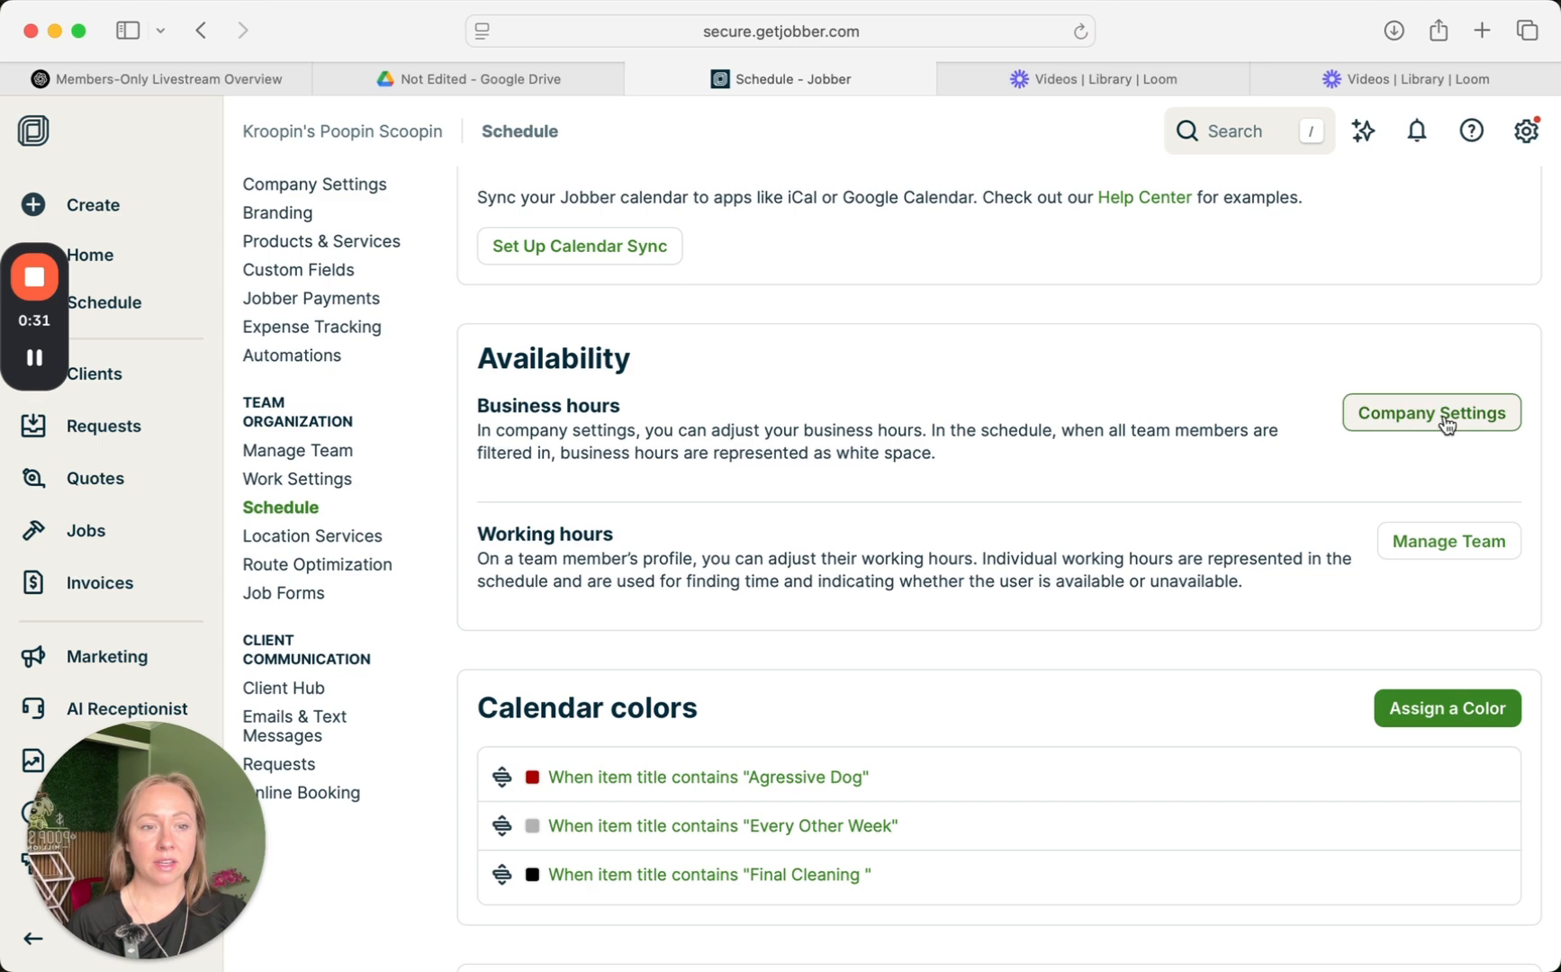
click(1432, 412)
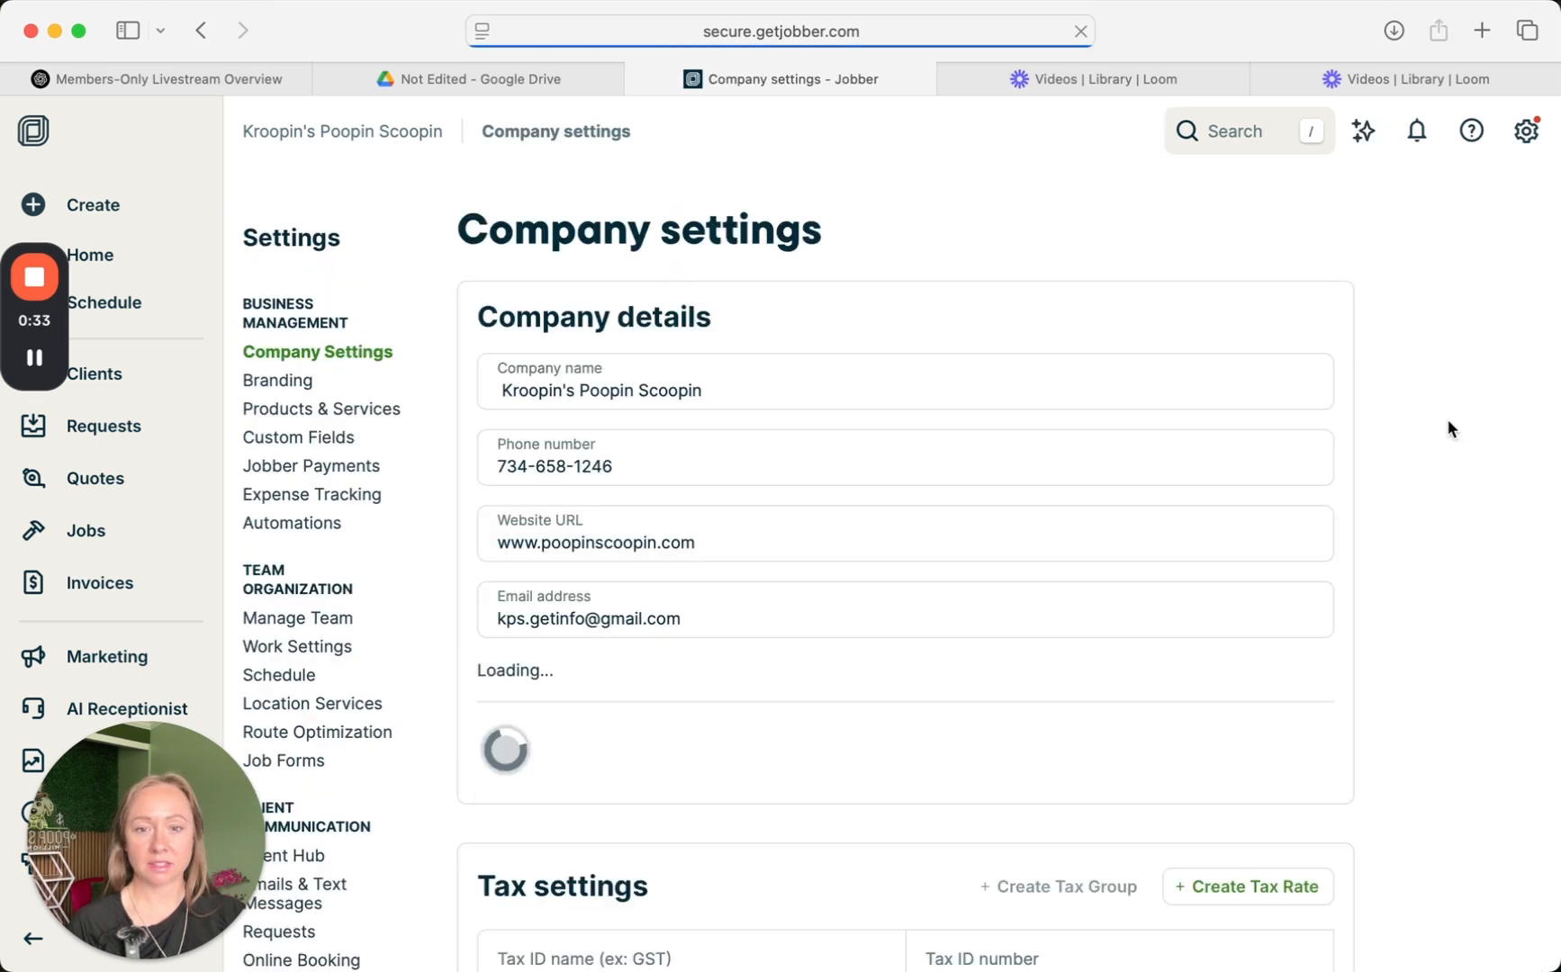
scroll(down, 3)
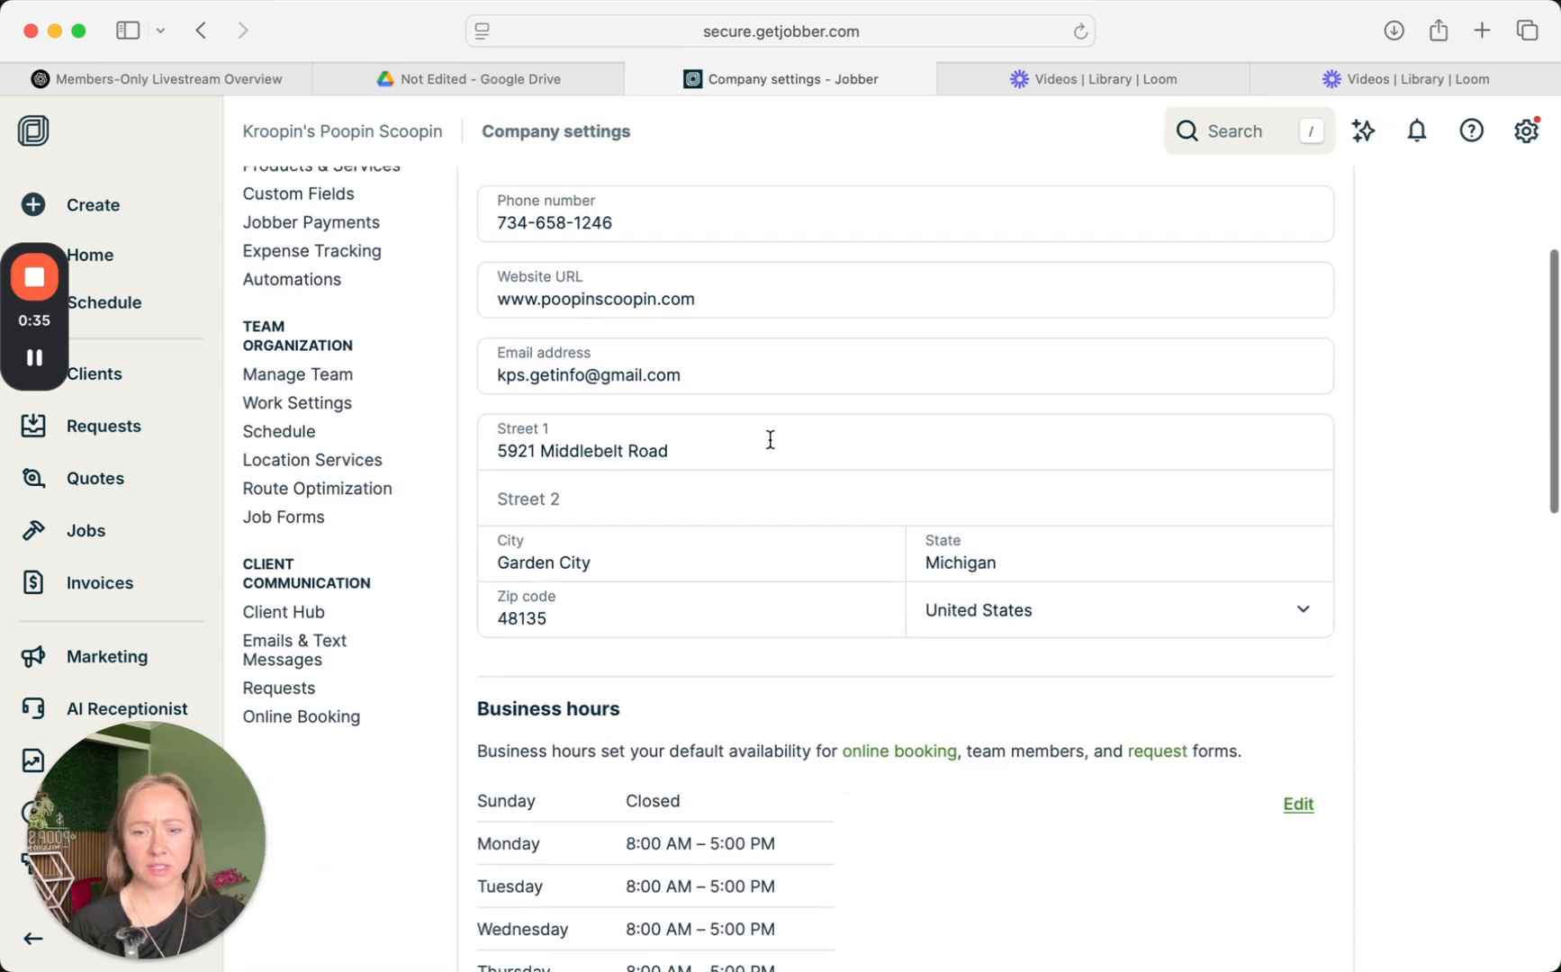
scroll(down, 3)
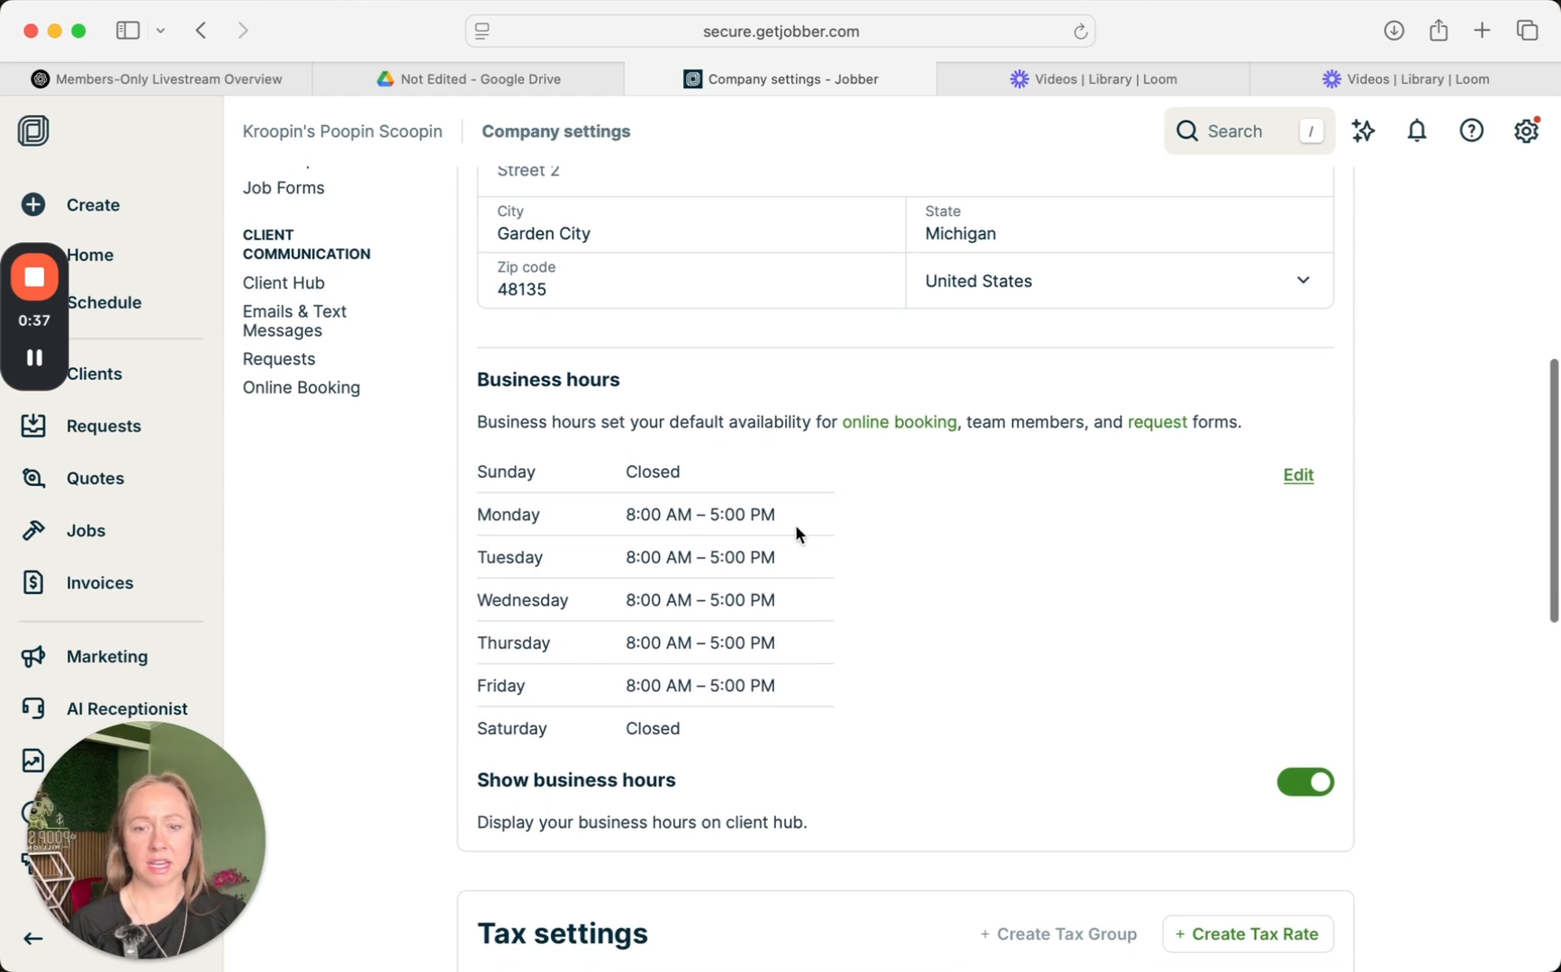
mouse_move(711, 515)
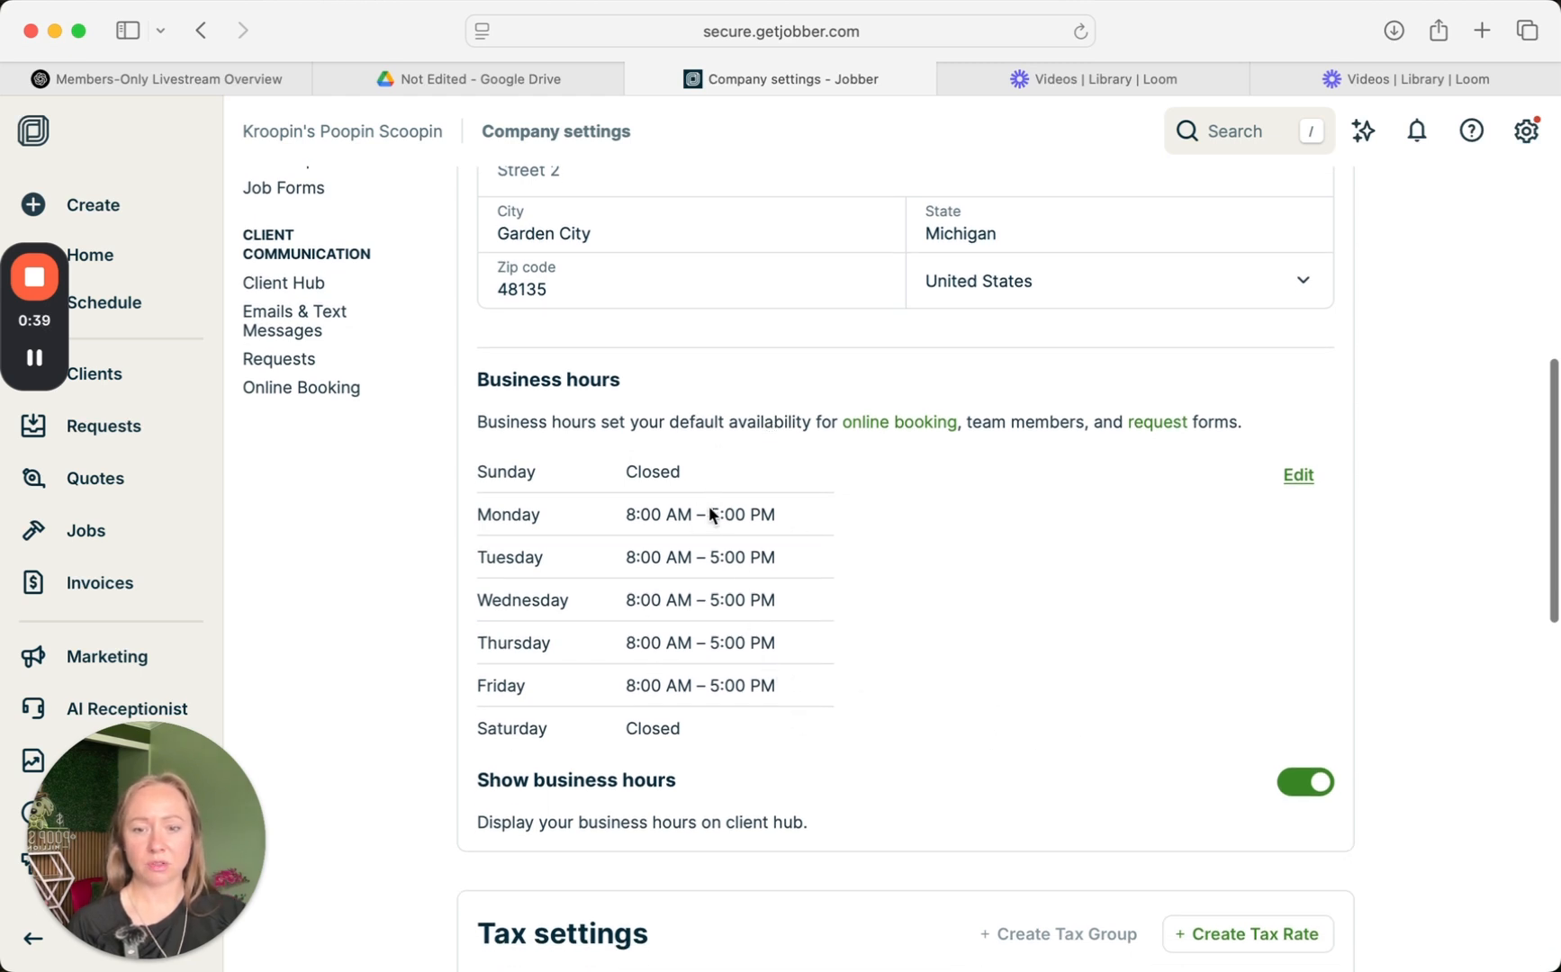
mouse_move(1001, 713)
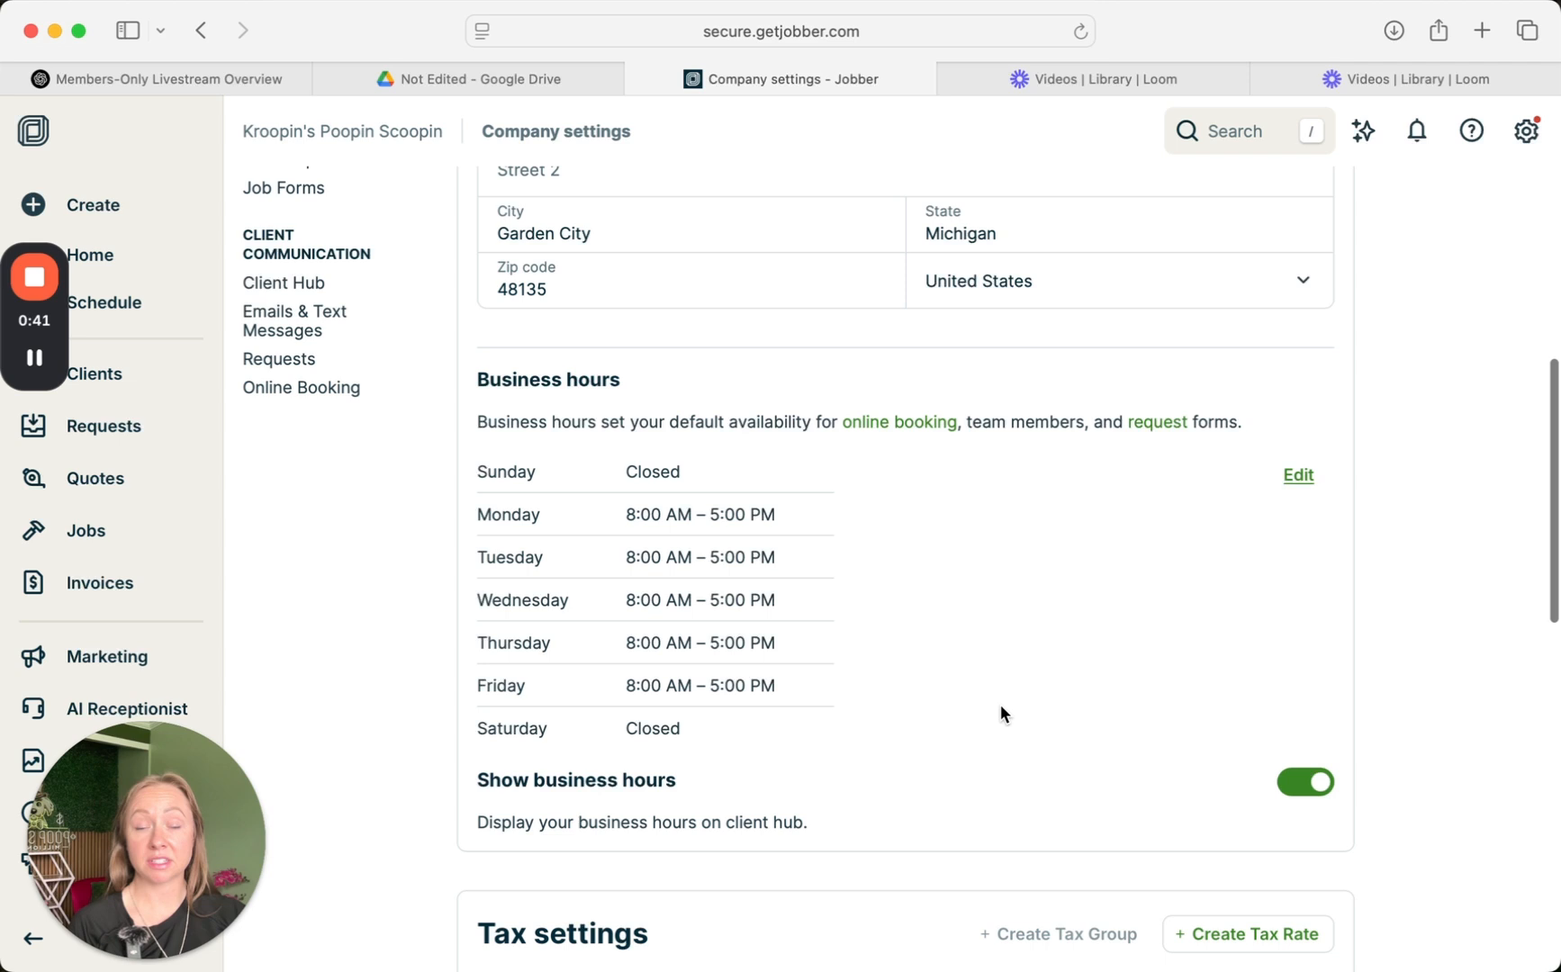
scroll(down, 3)
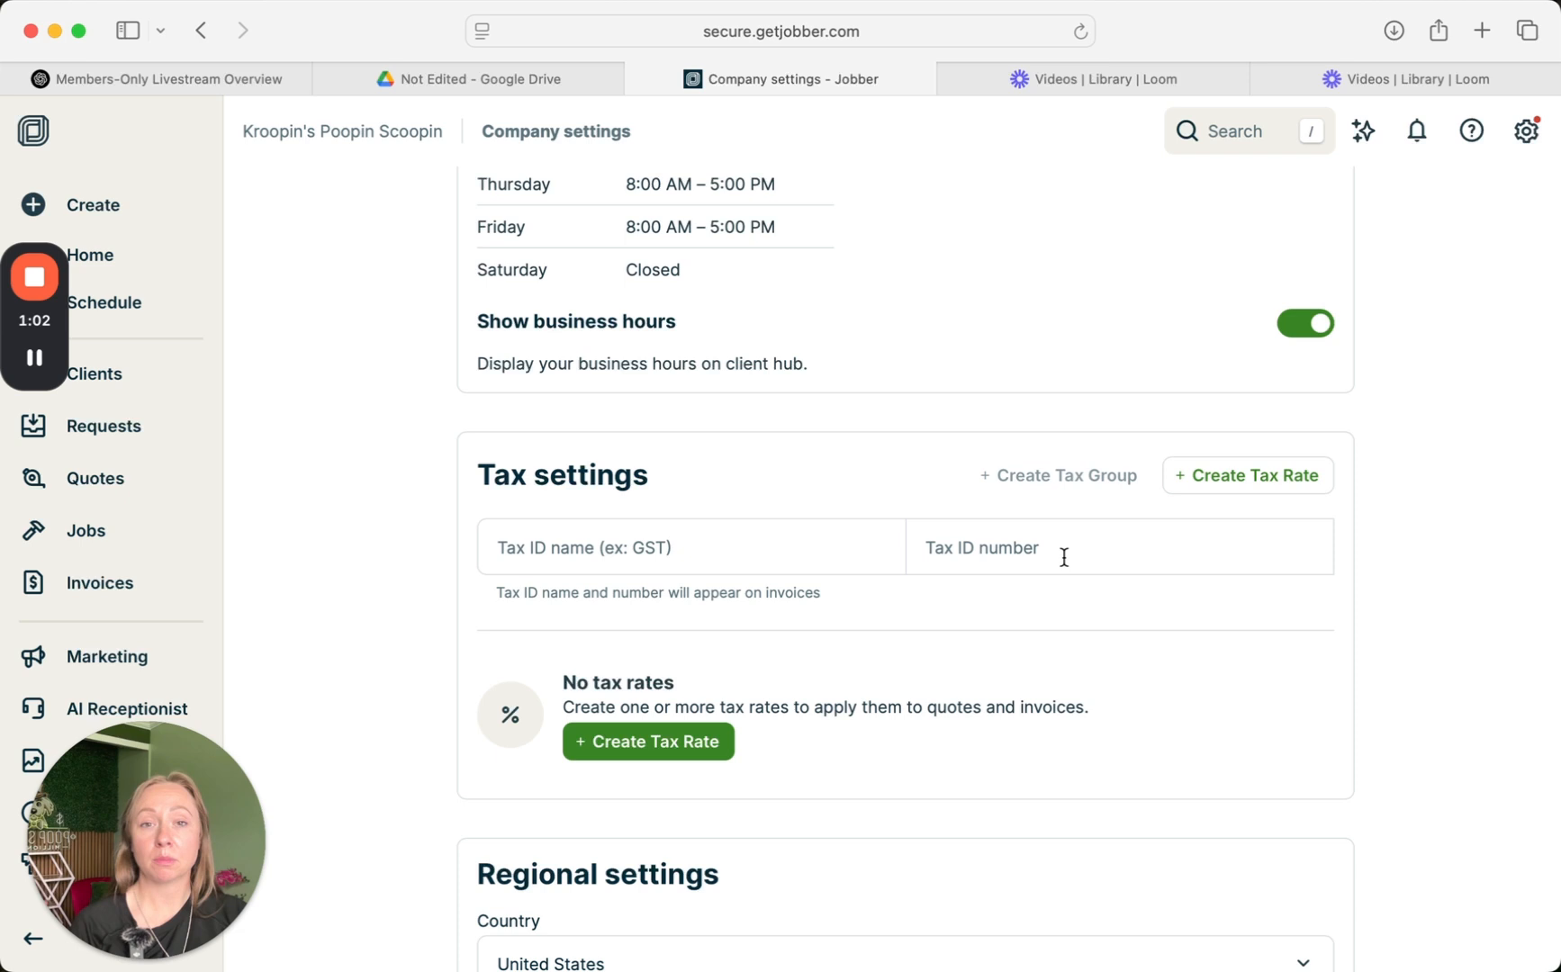
mouse_move(1125, 641)
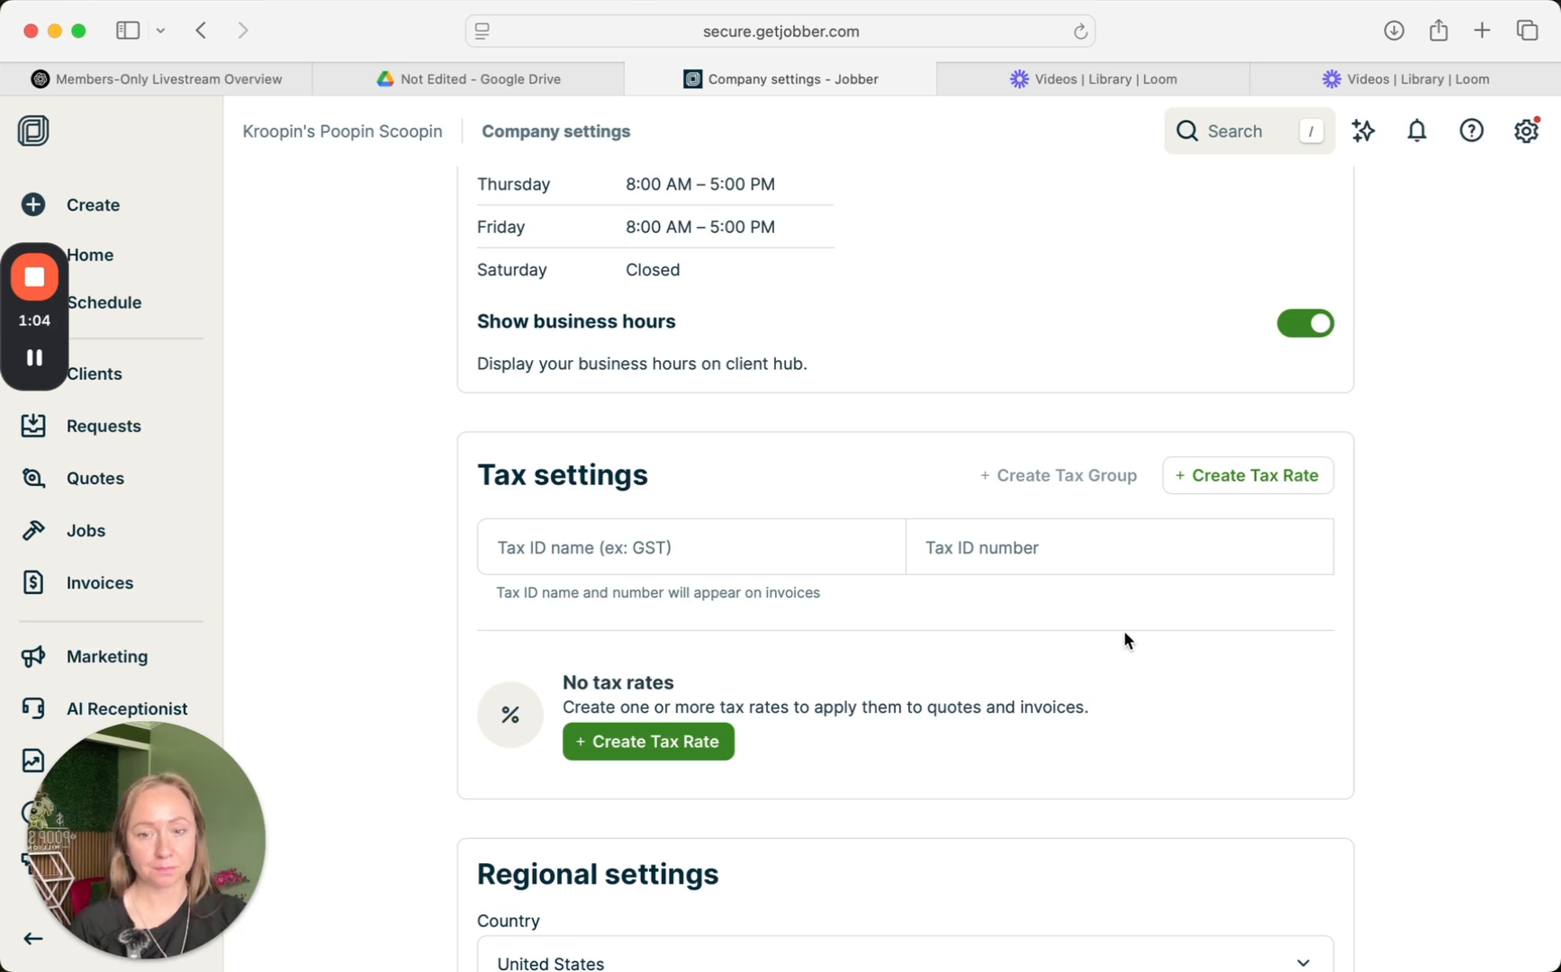
scroll(down, 3)
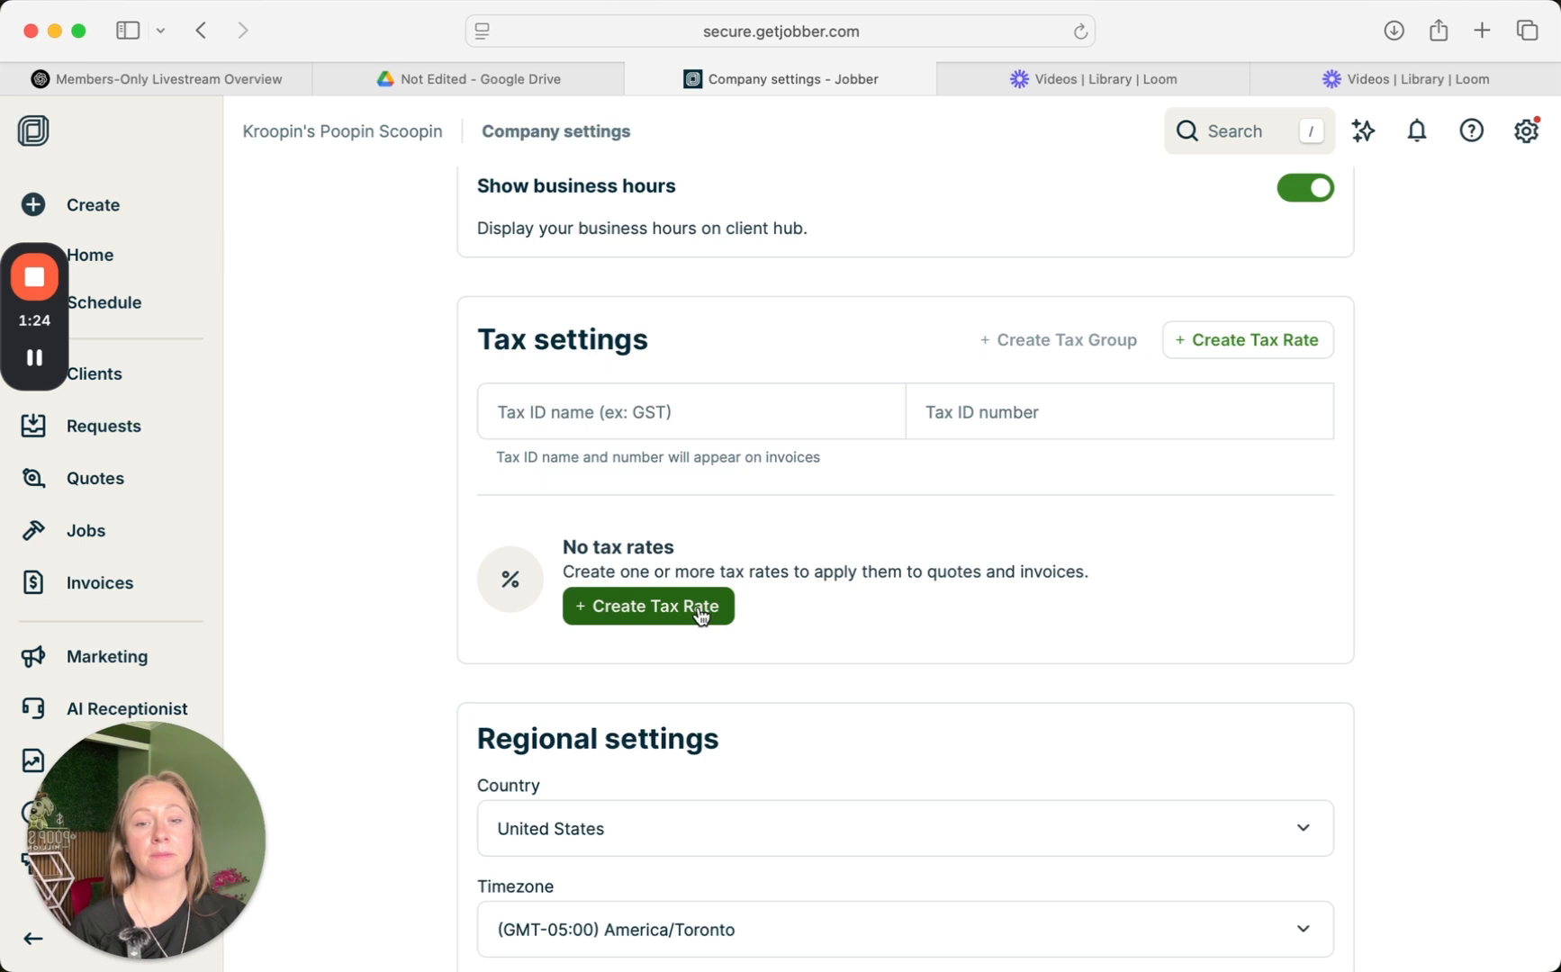
mouse_move(685, 610)
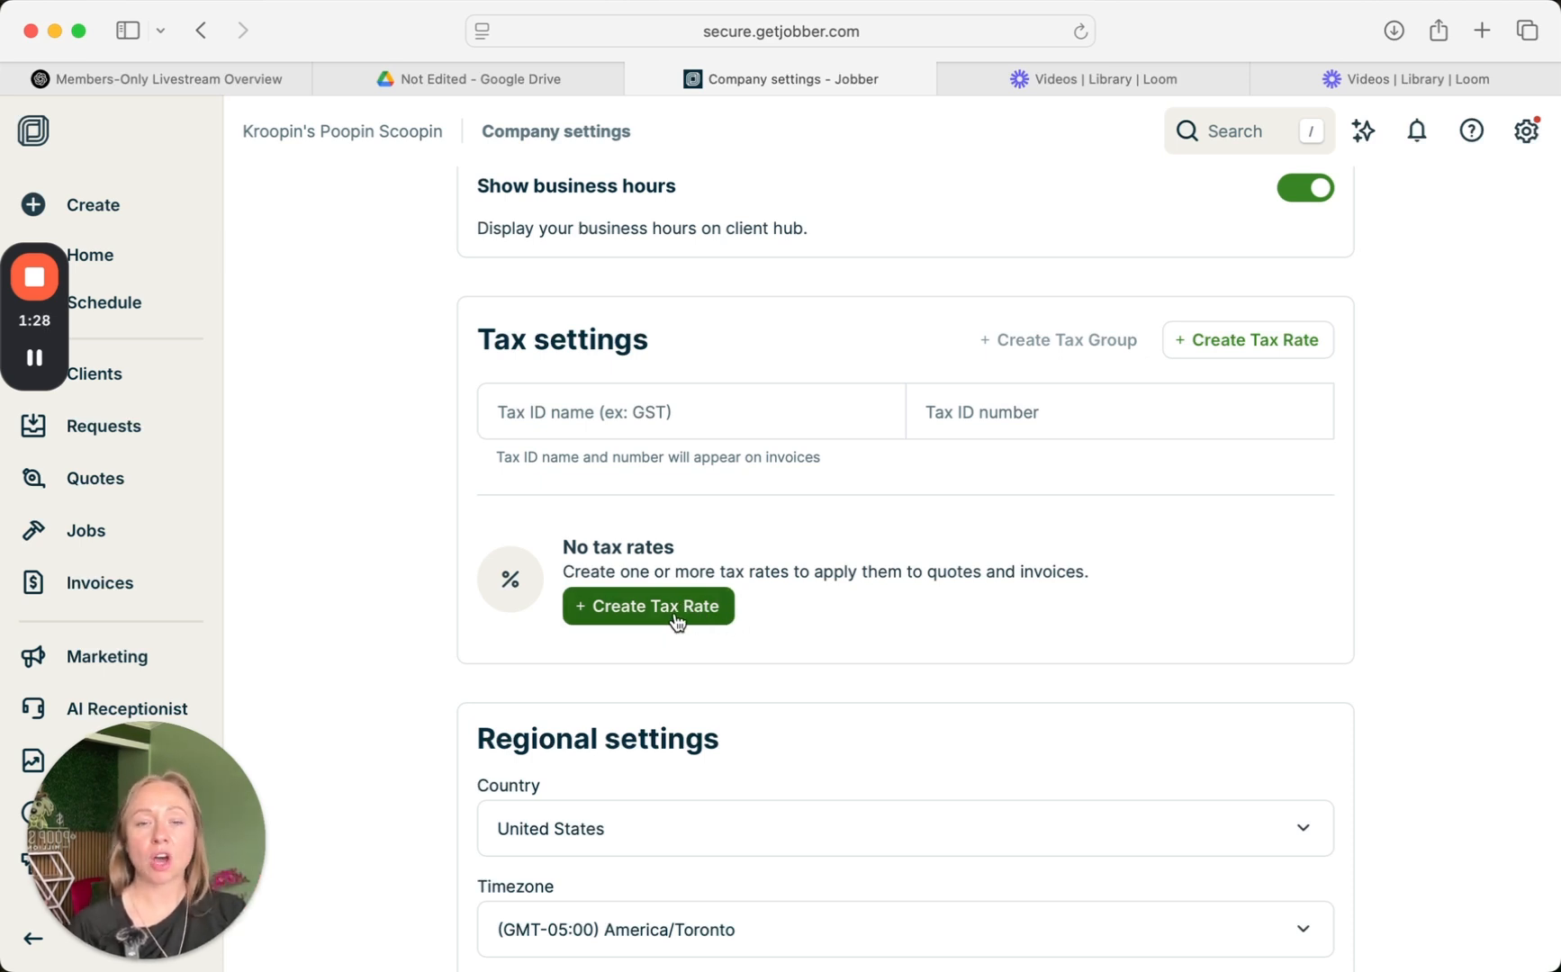
- Review the tax and regional settings, then move on from Company settings
scroll(down, 3)
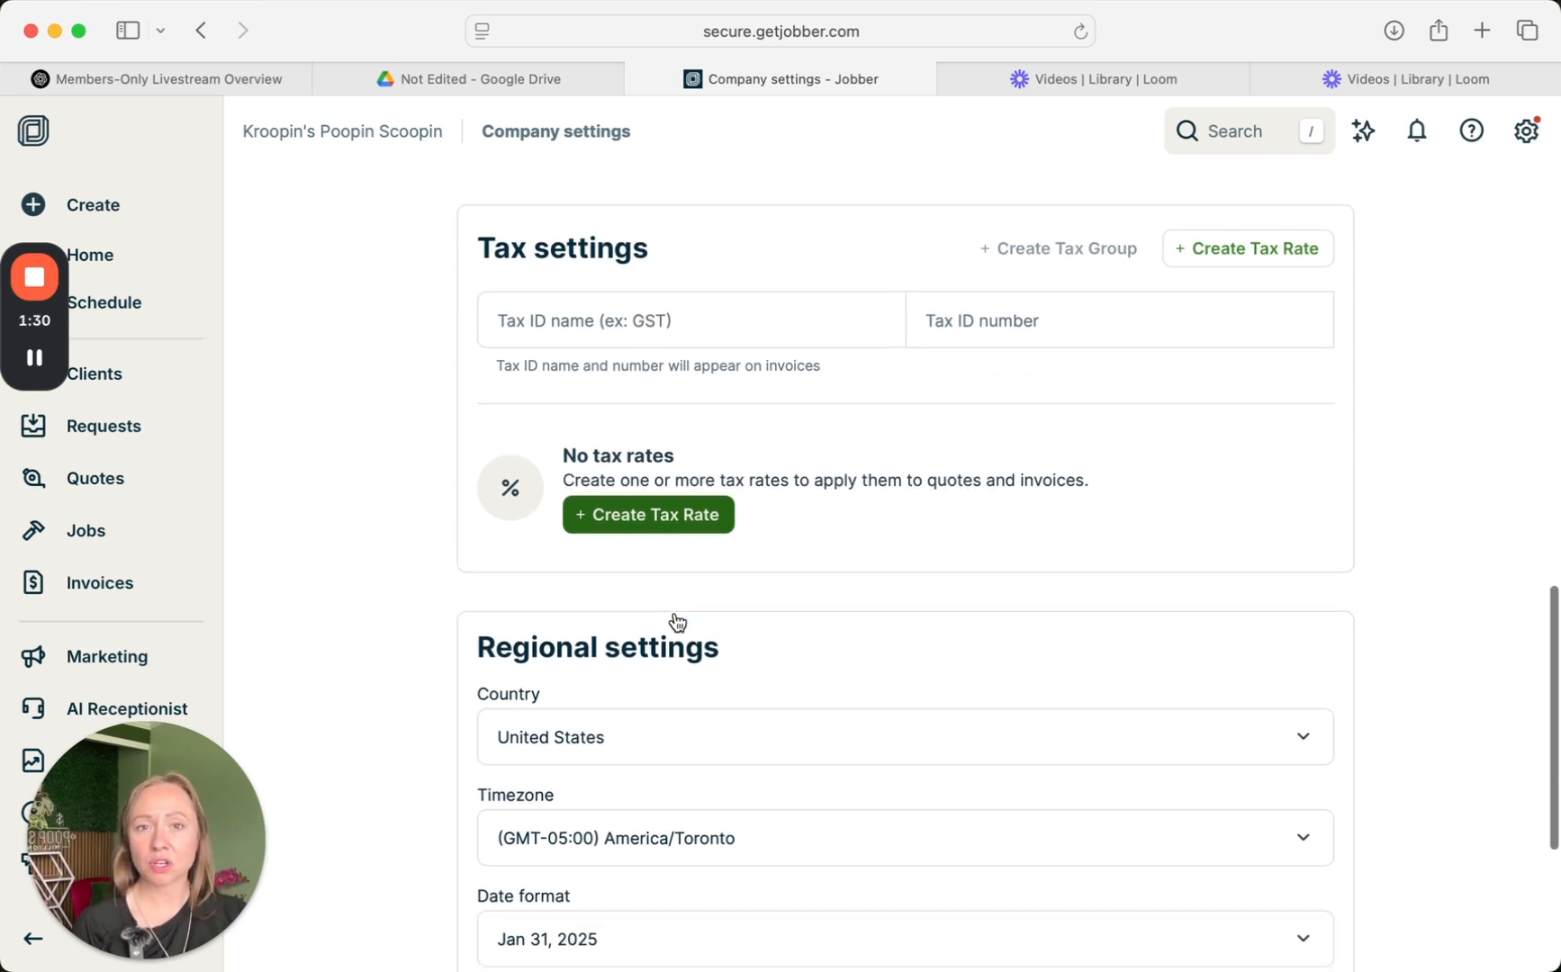
scroll(down, 3)
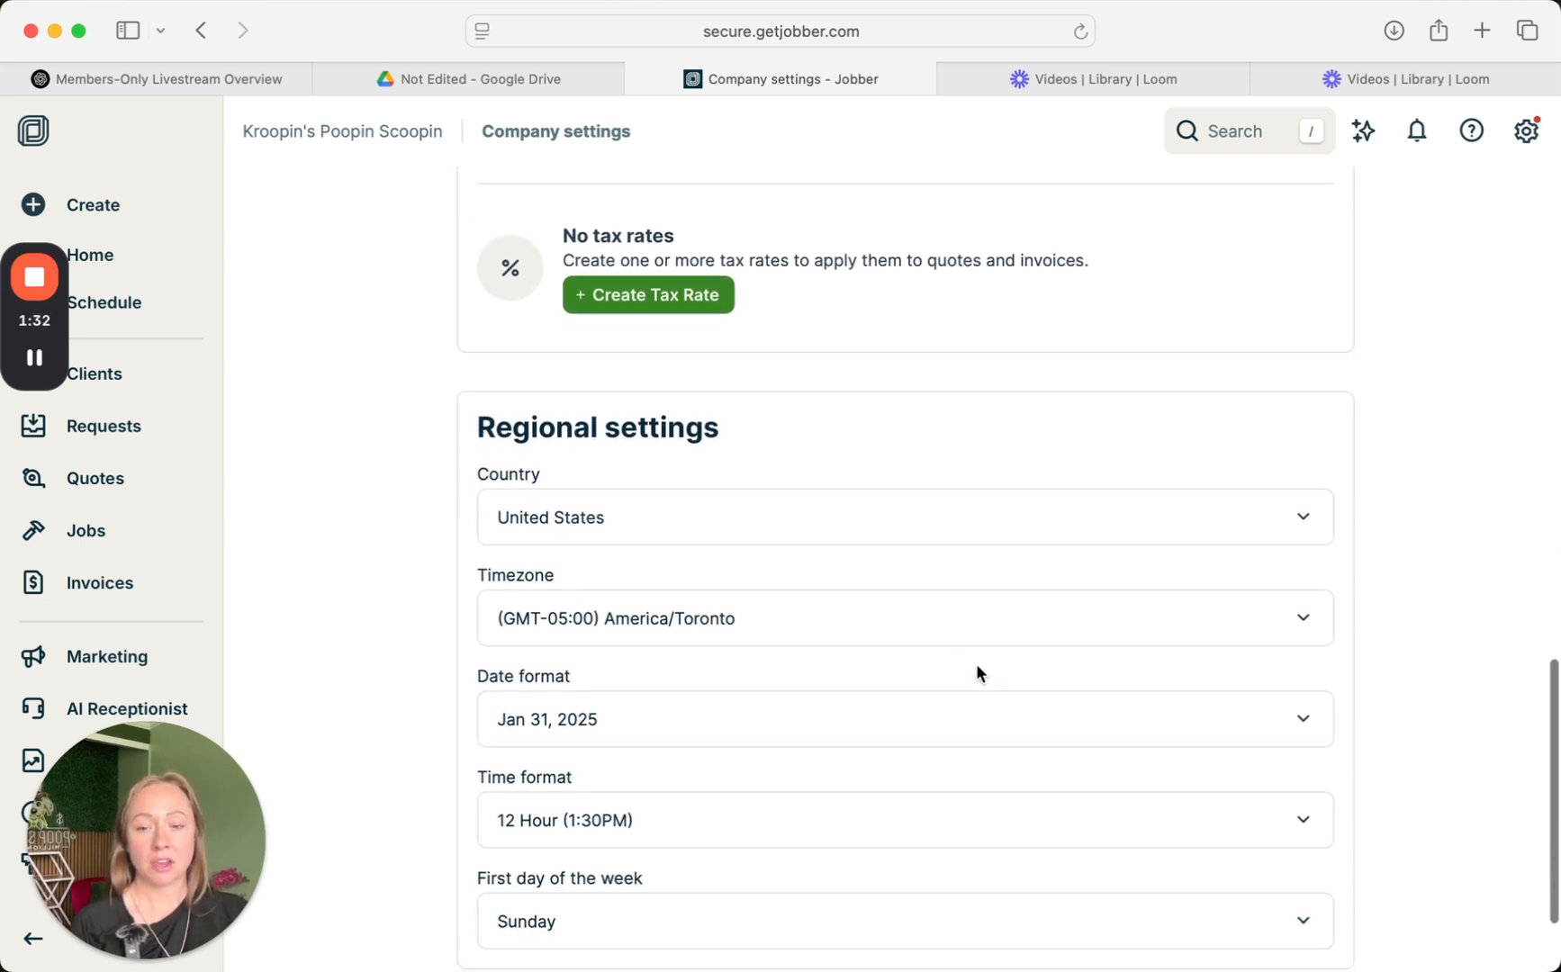
scroll(down, 3)
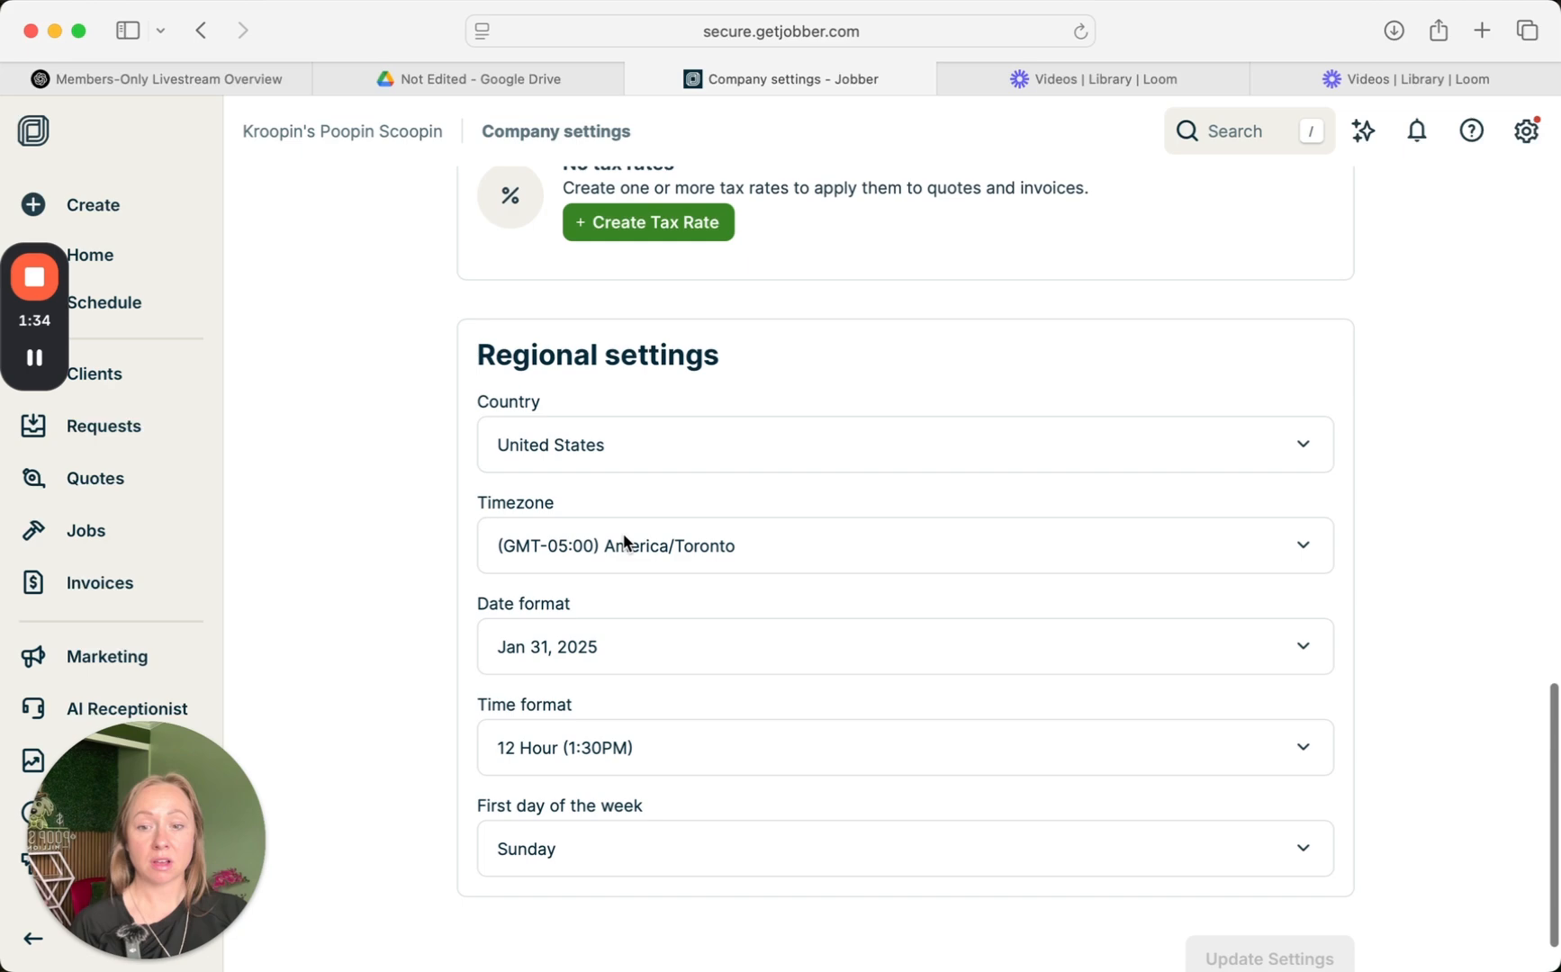
scroll(up, 3)
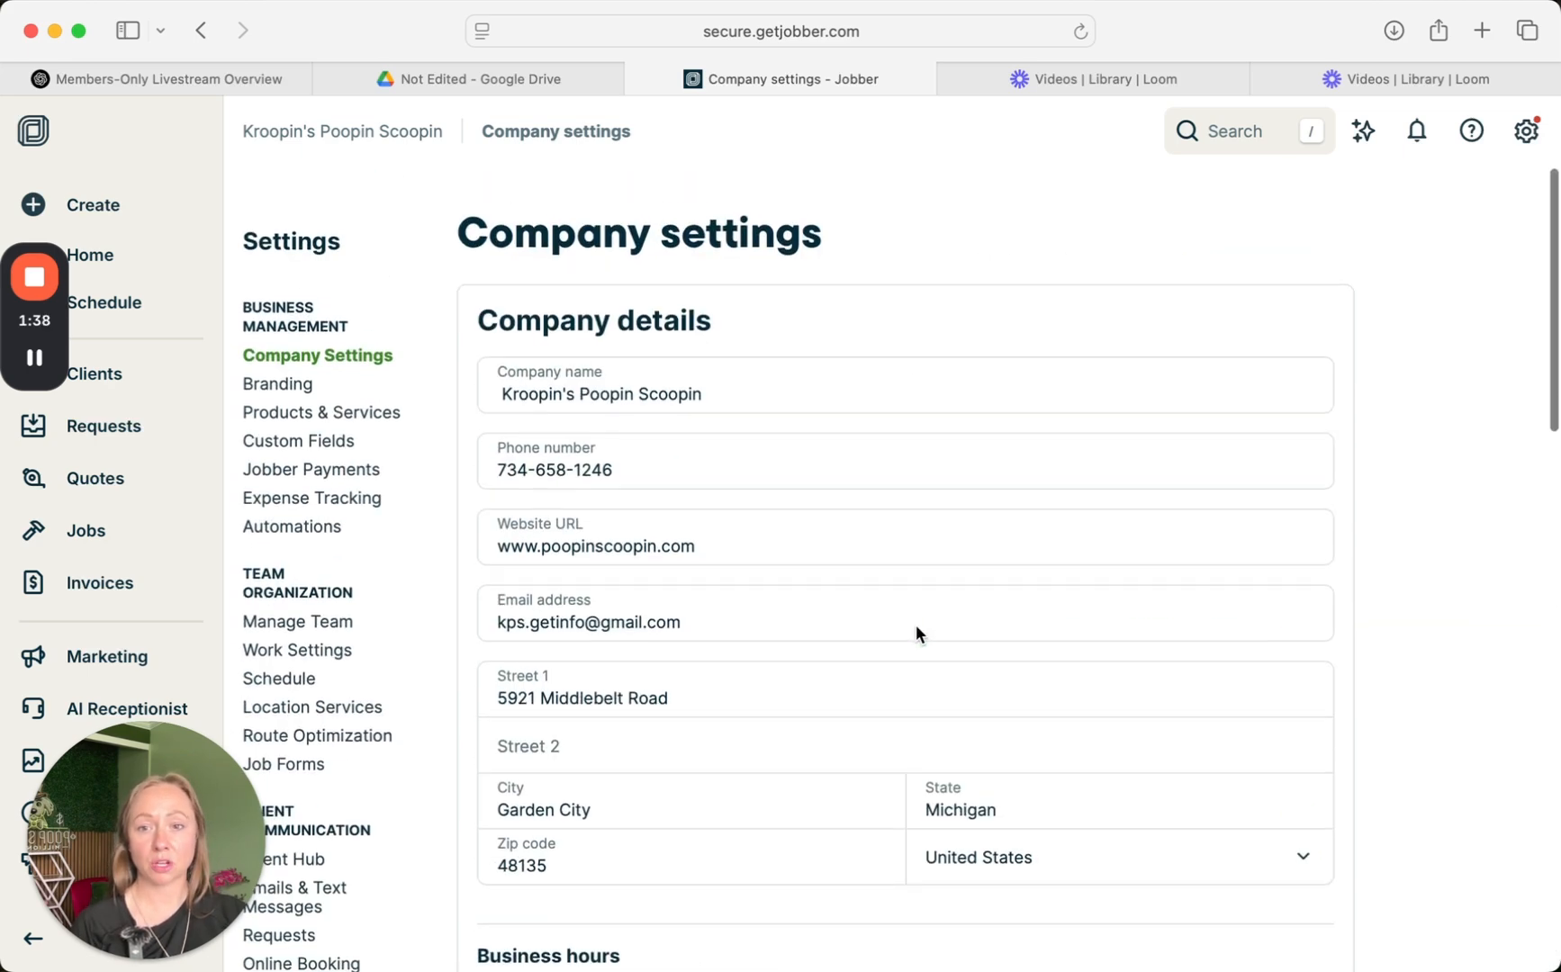
scroll(down, 3)
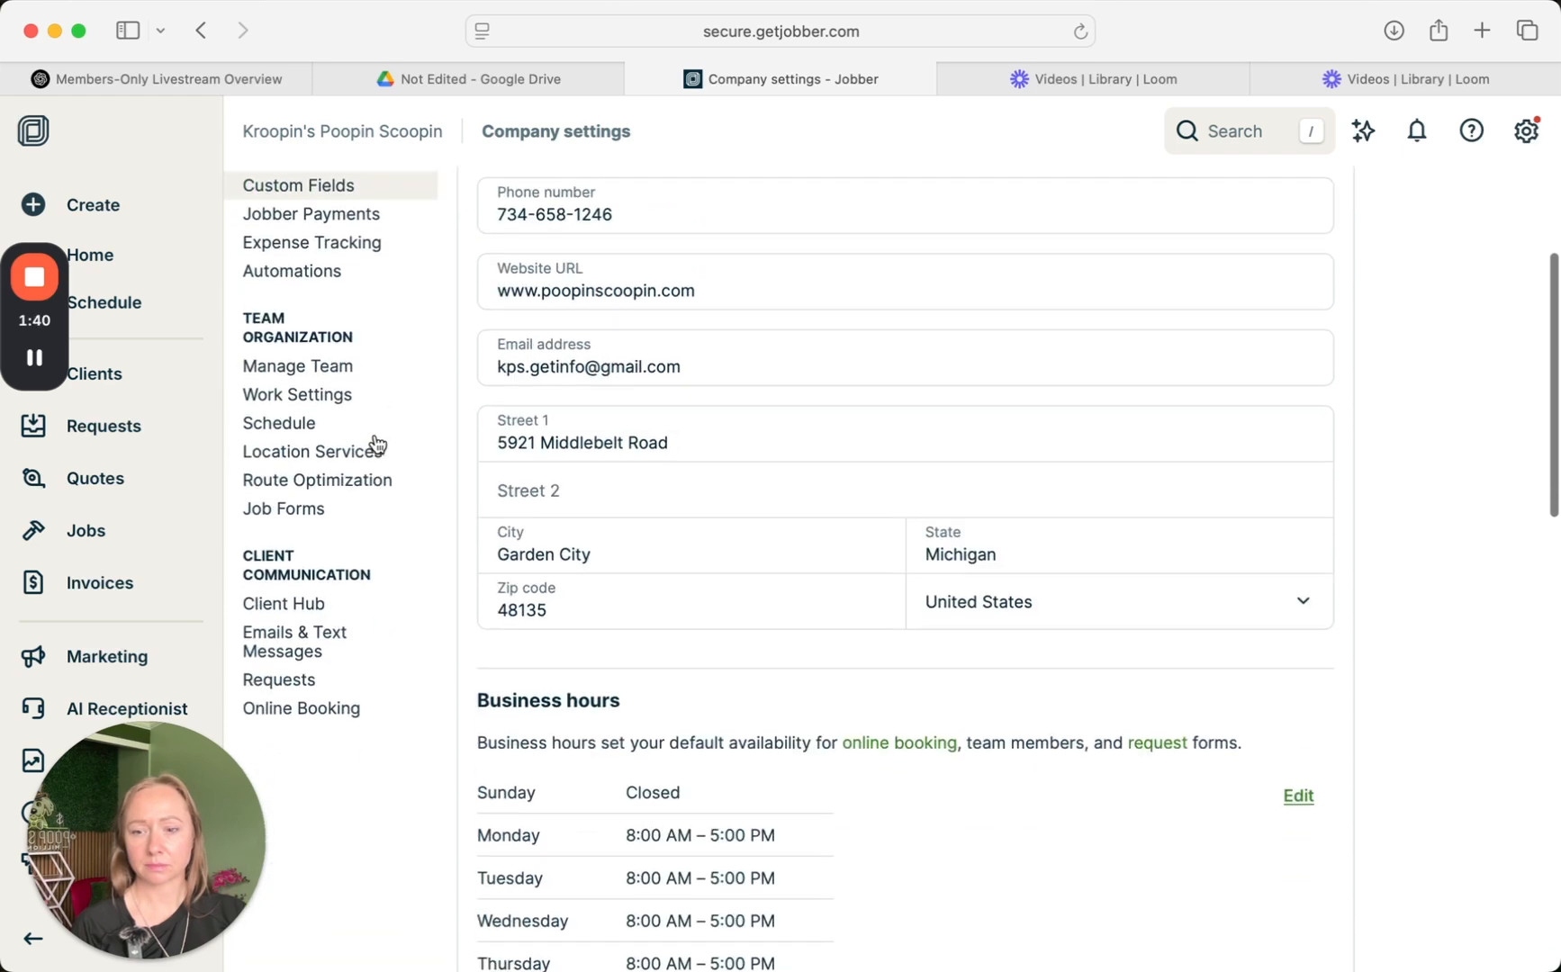
click(297, 365)
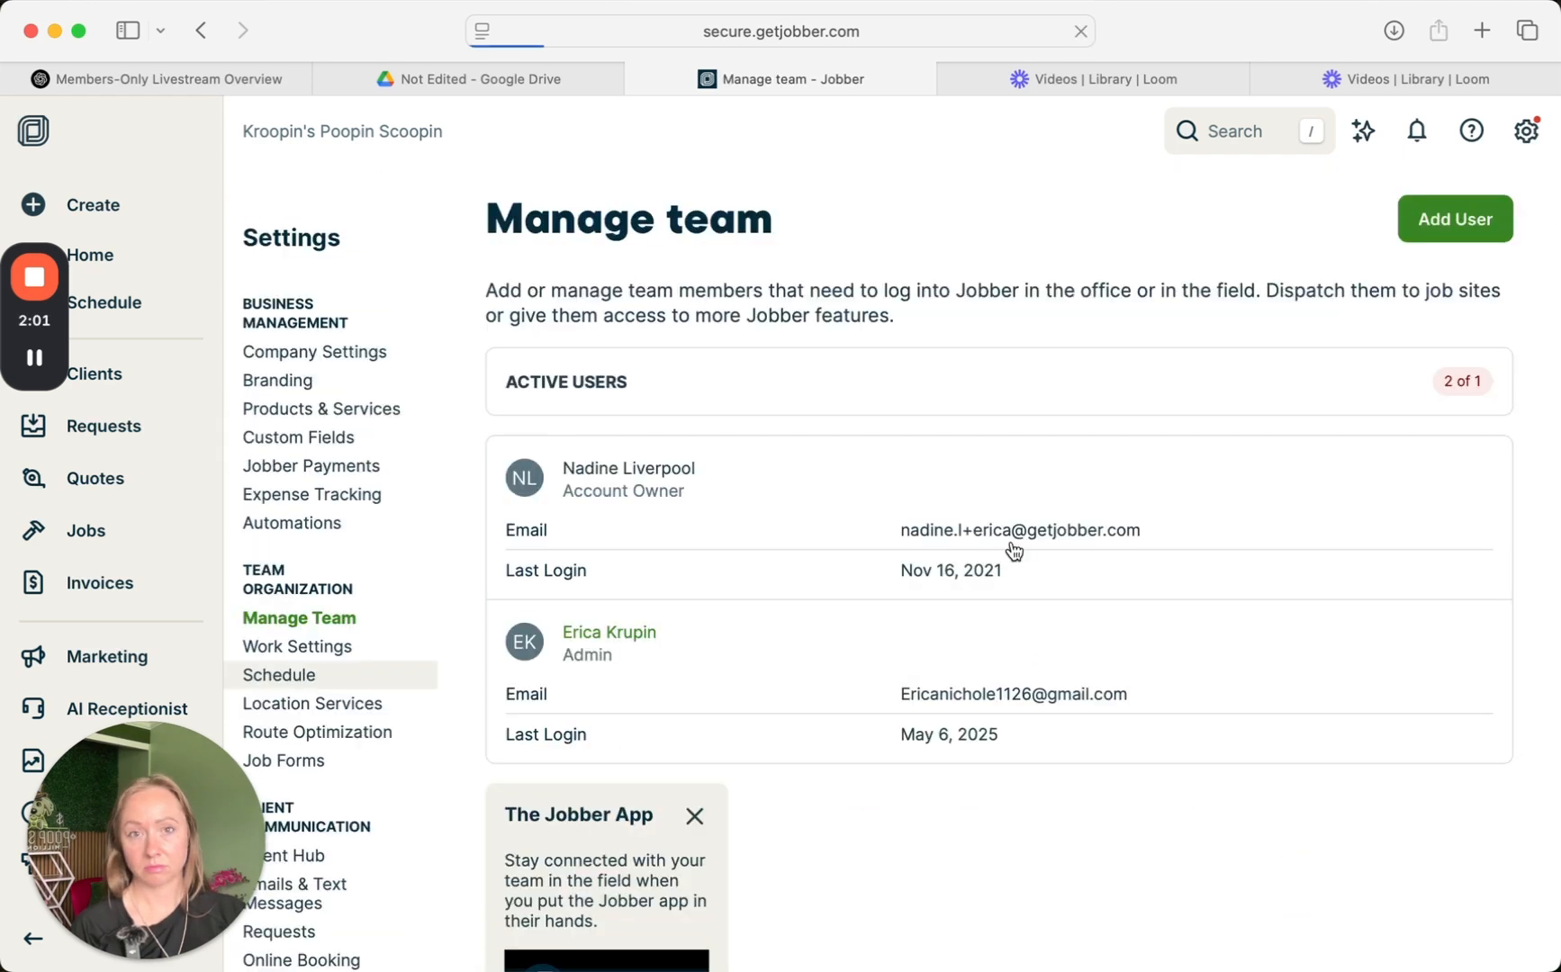
- Start a new calendar colour rule from the Schedule settings page
click(277, 673)
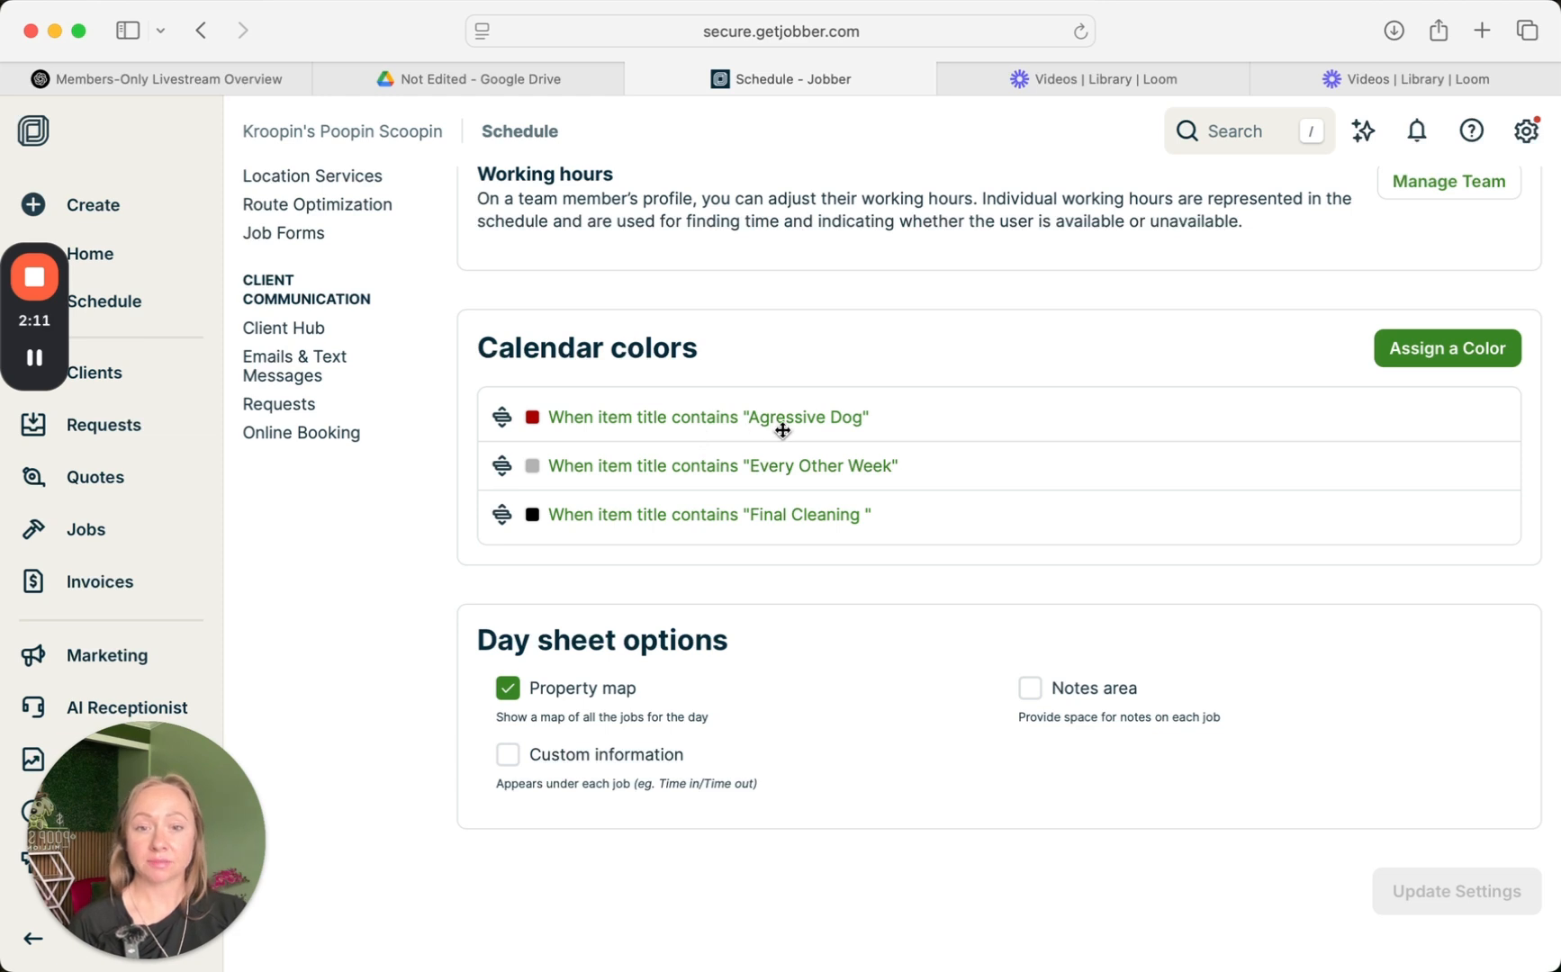
mouse_move(841, 449)
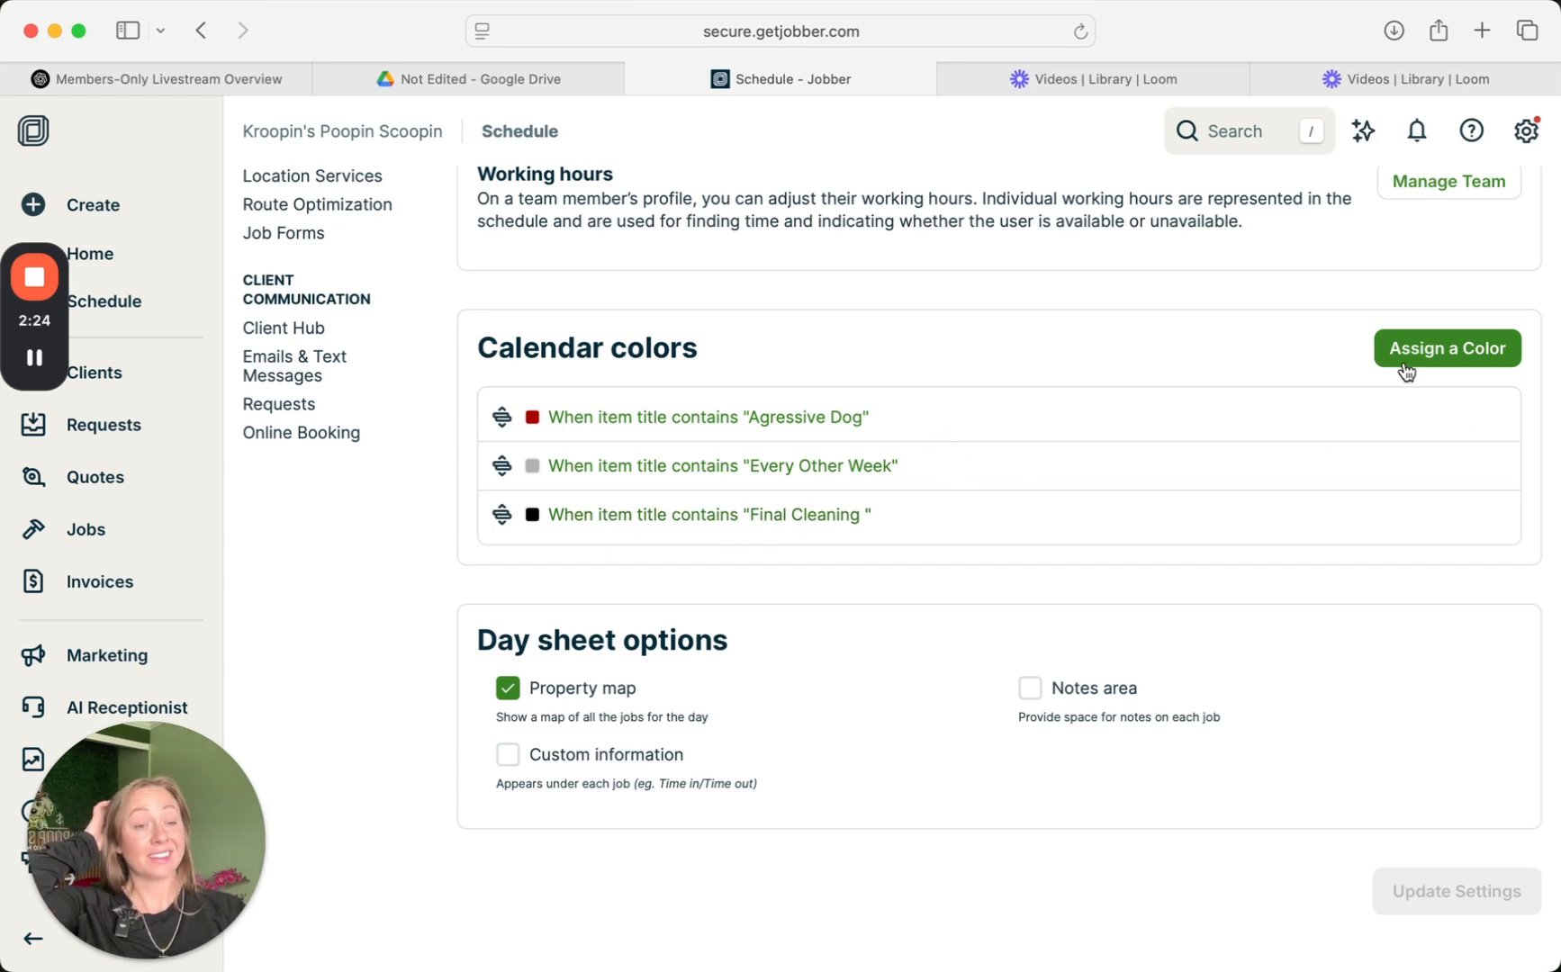
click(1446, 347)
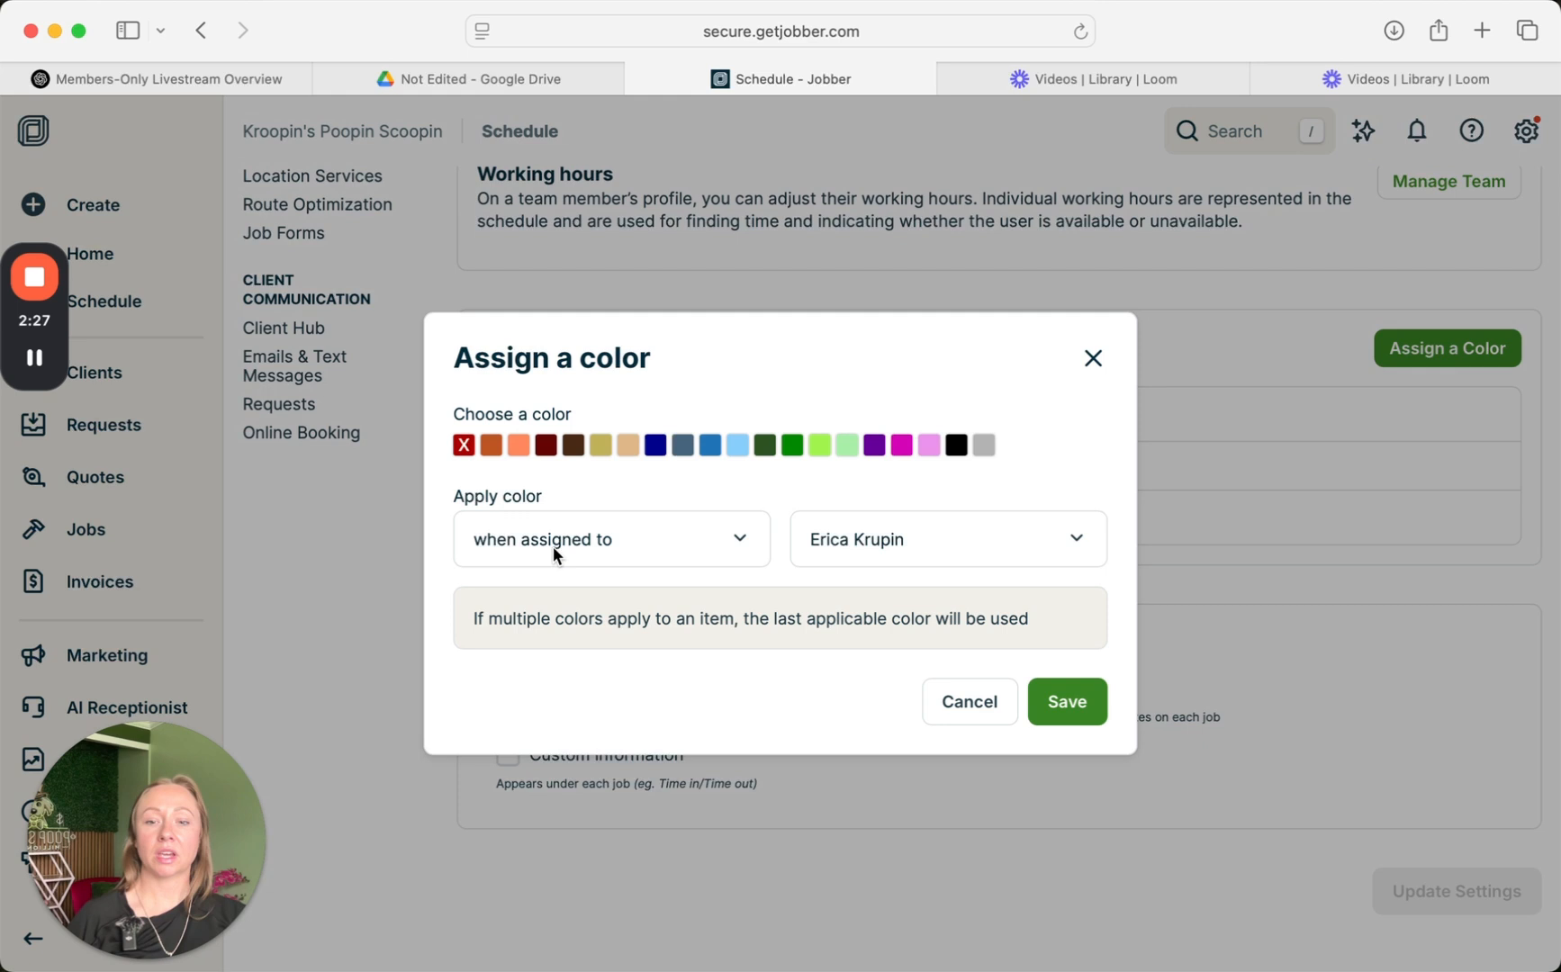
- Save a light green rule for item titles containing 'Initial Cleaning'
click(609, 539)
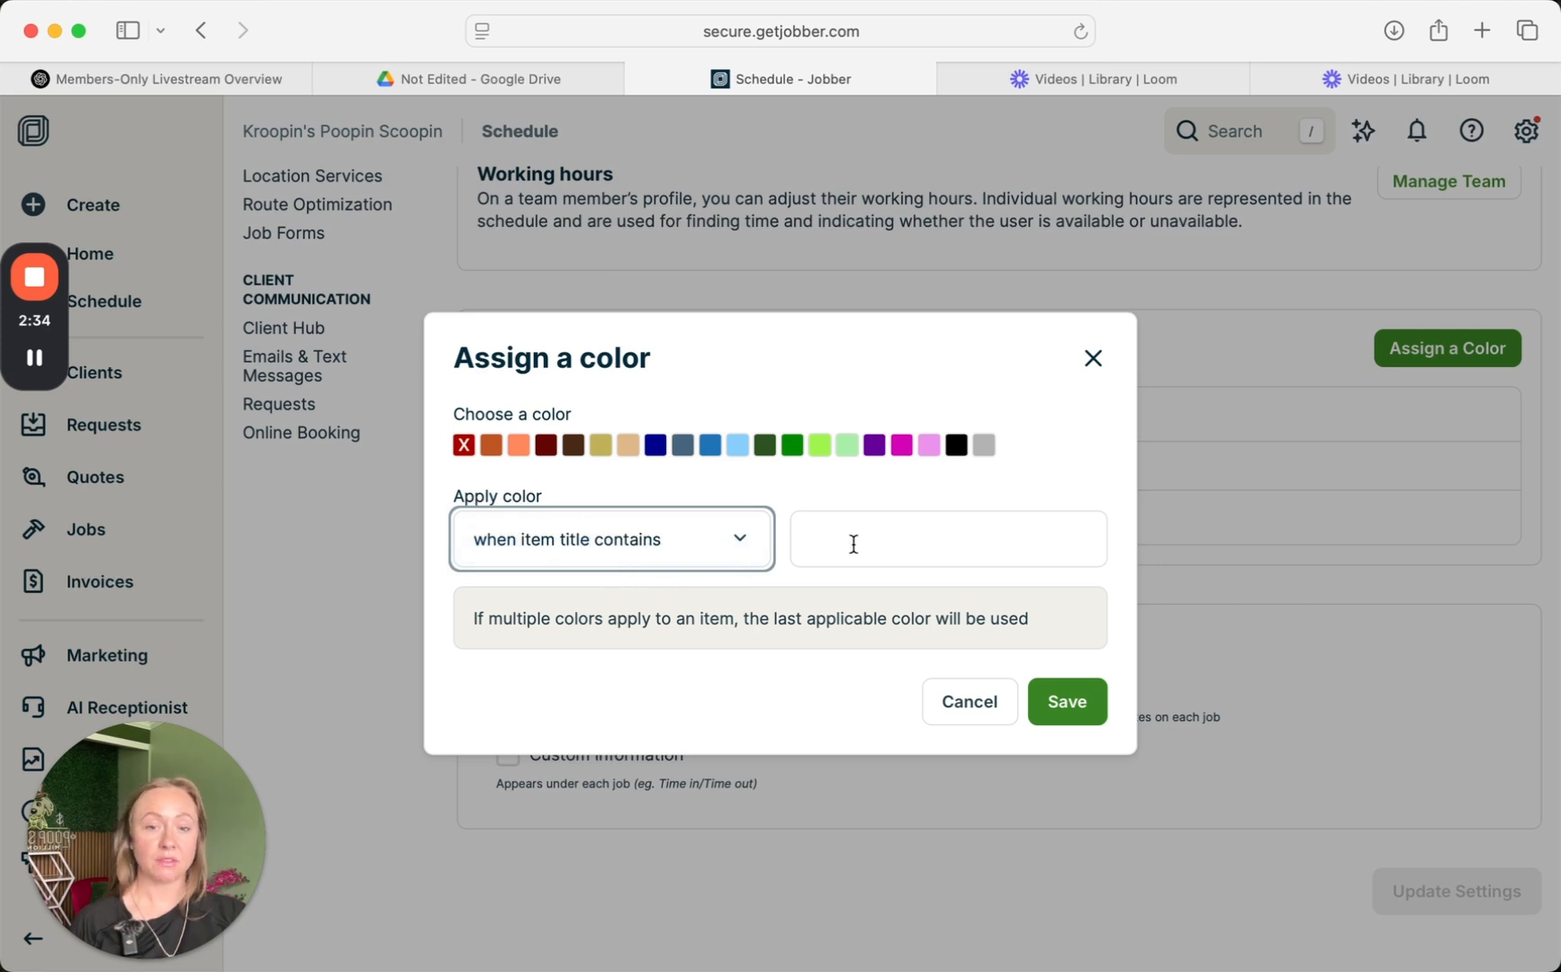
text(Initina)
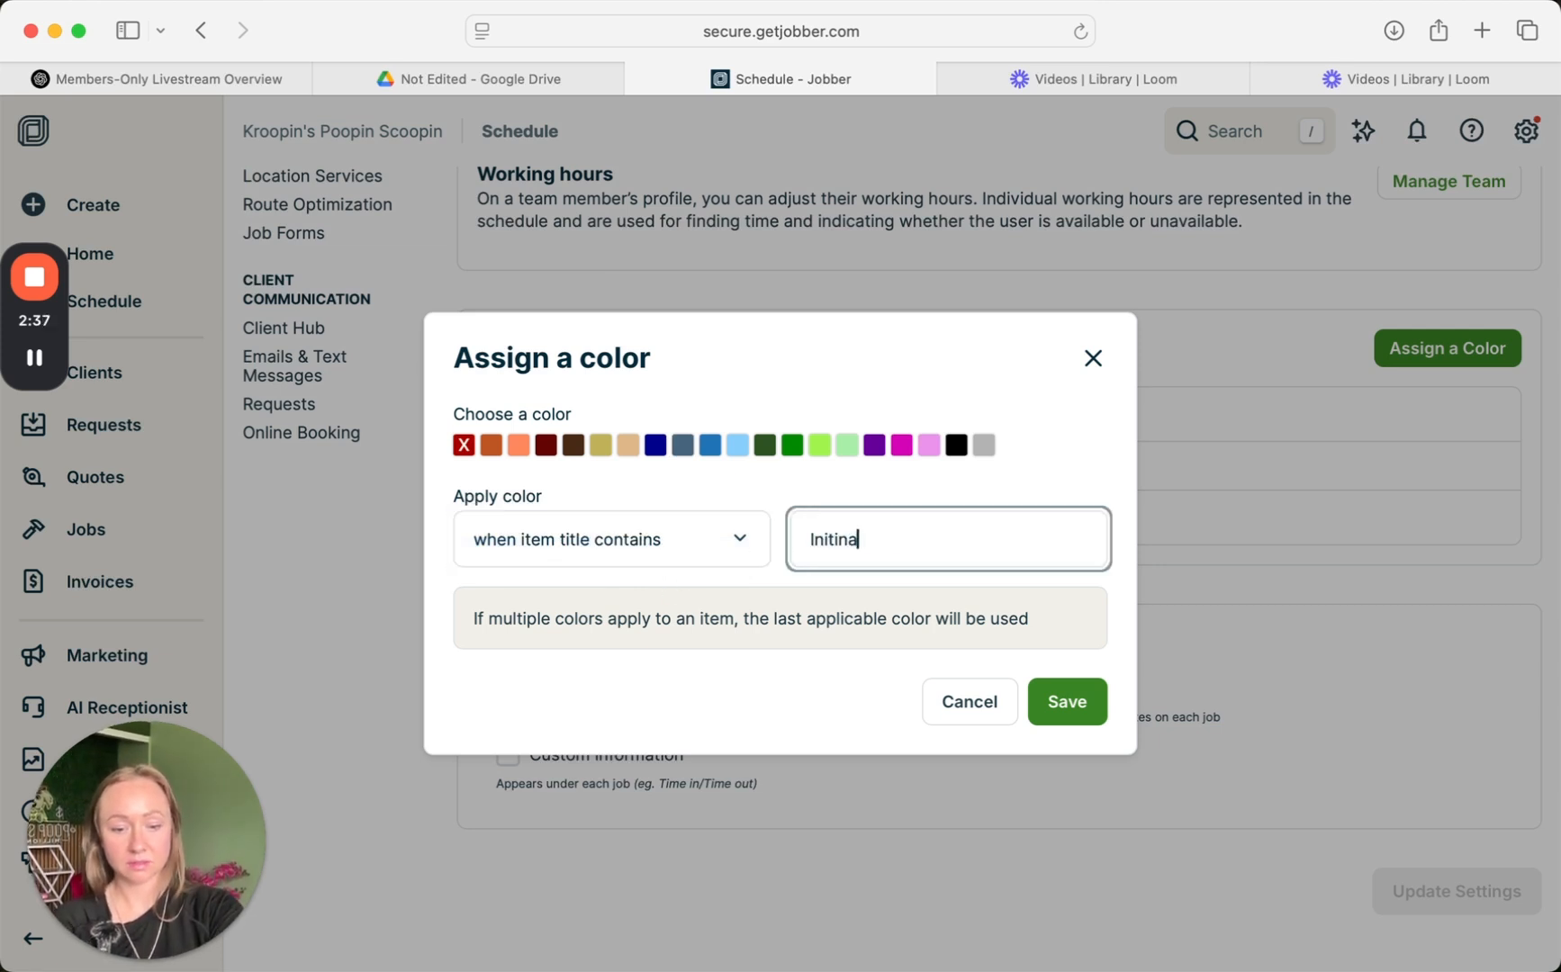
text(Initial Cleaning)
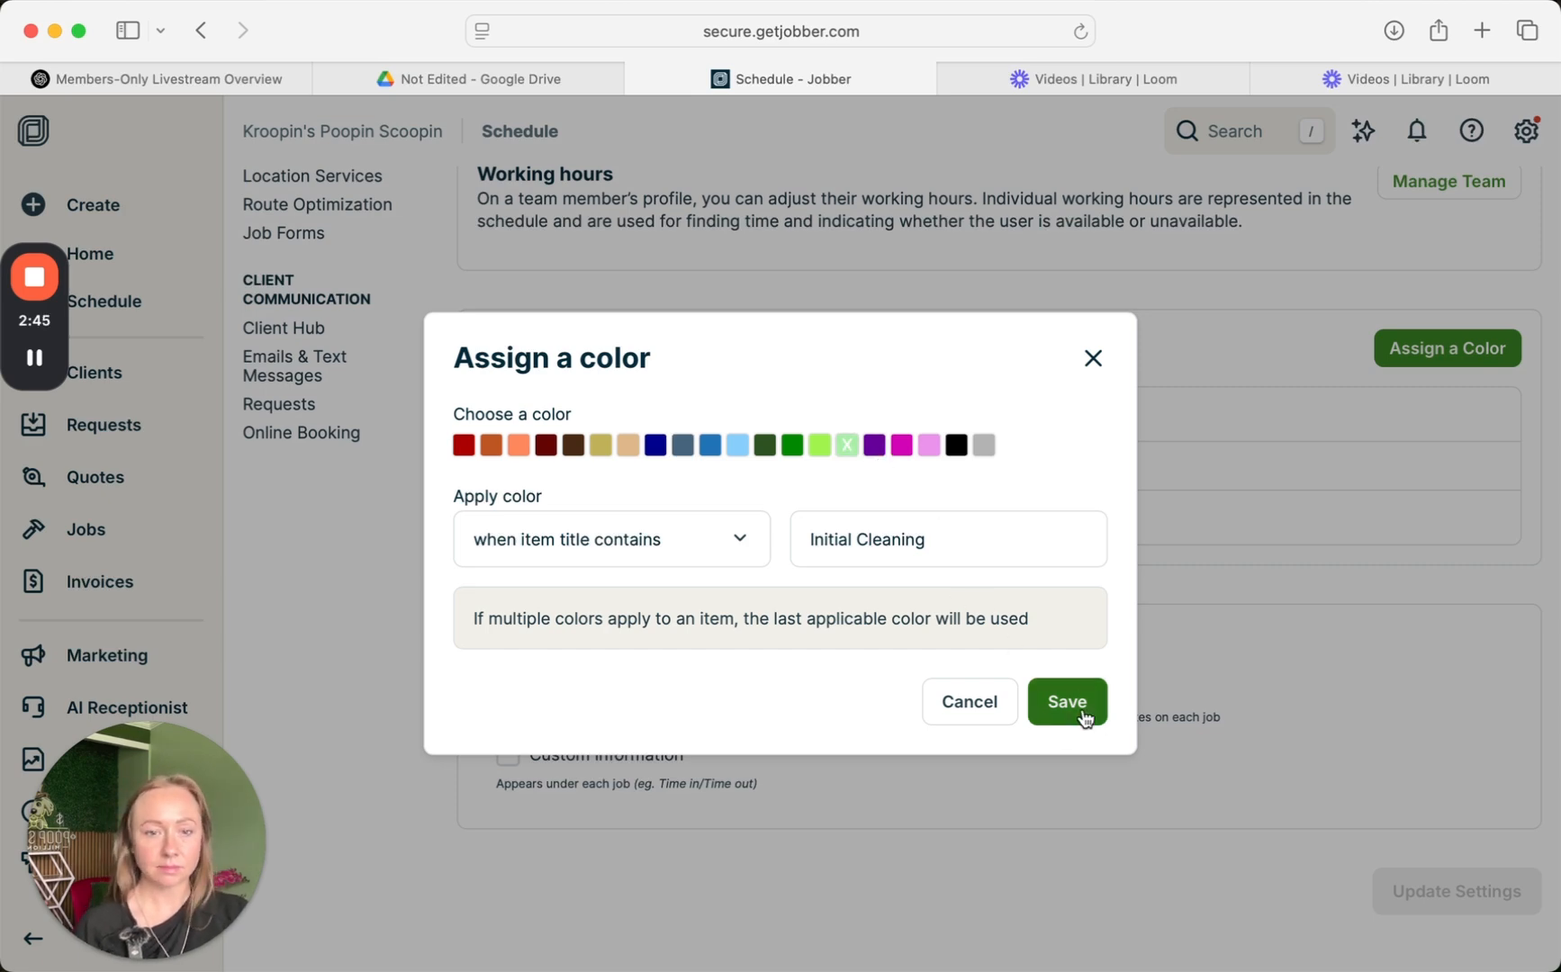
click(1066, 702)
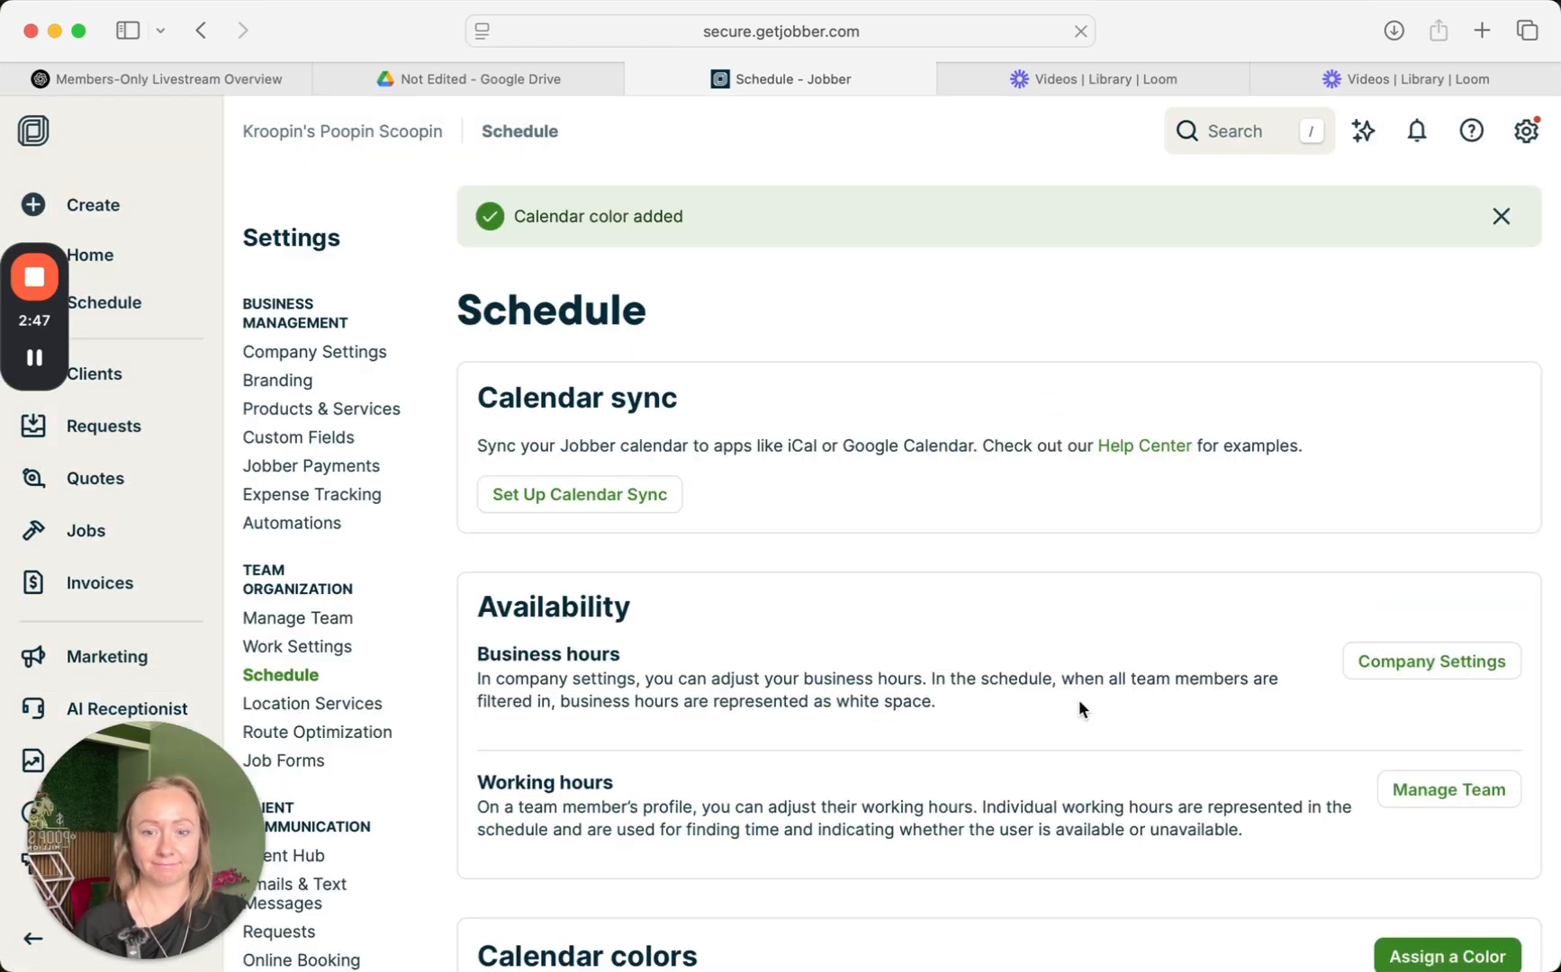
- Change the Every Other Week rule to a green rule for titles containing 'Spring Clean' and save it
scroll(down, 3)
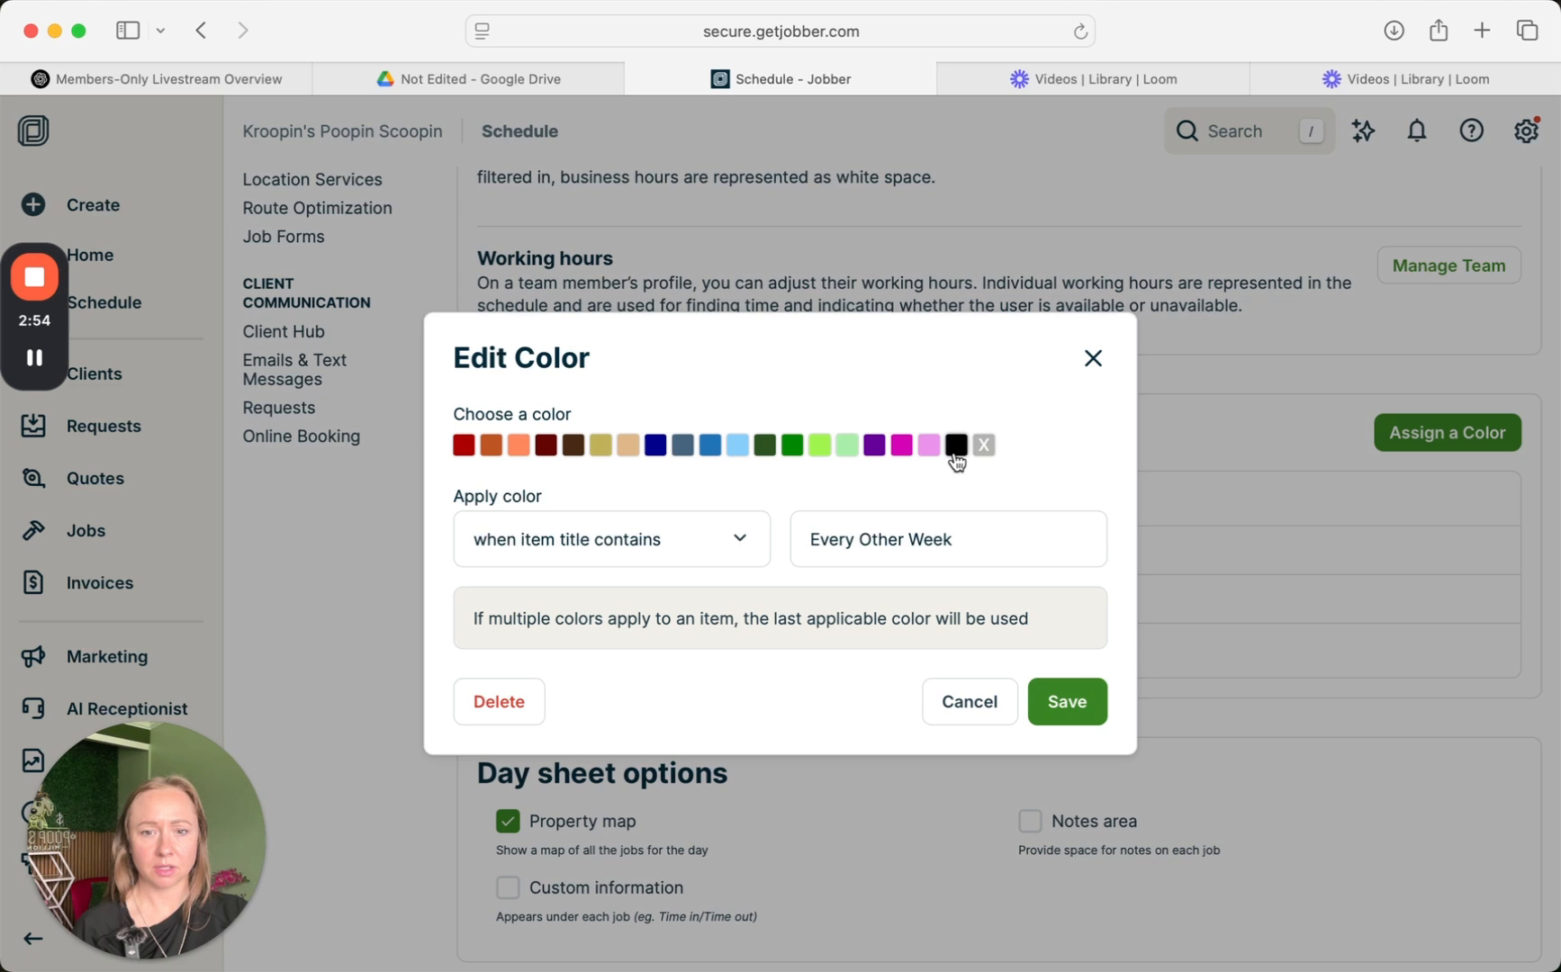
mouse_move(736, 445)
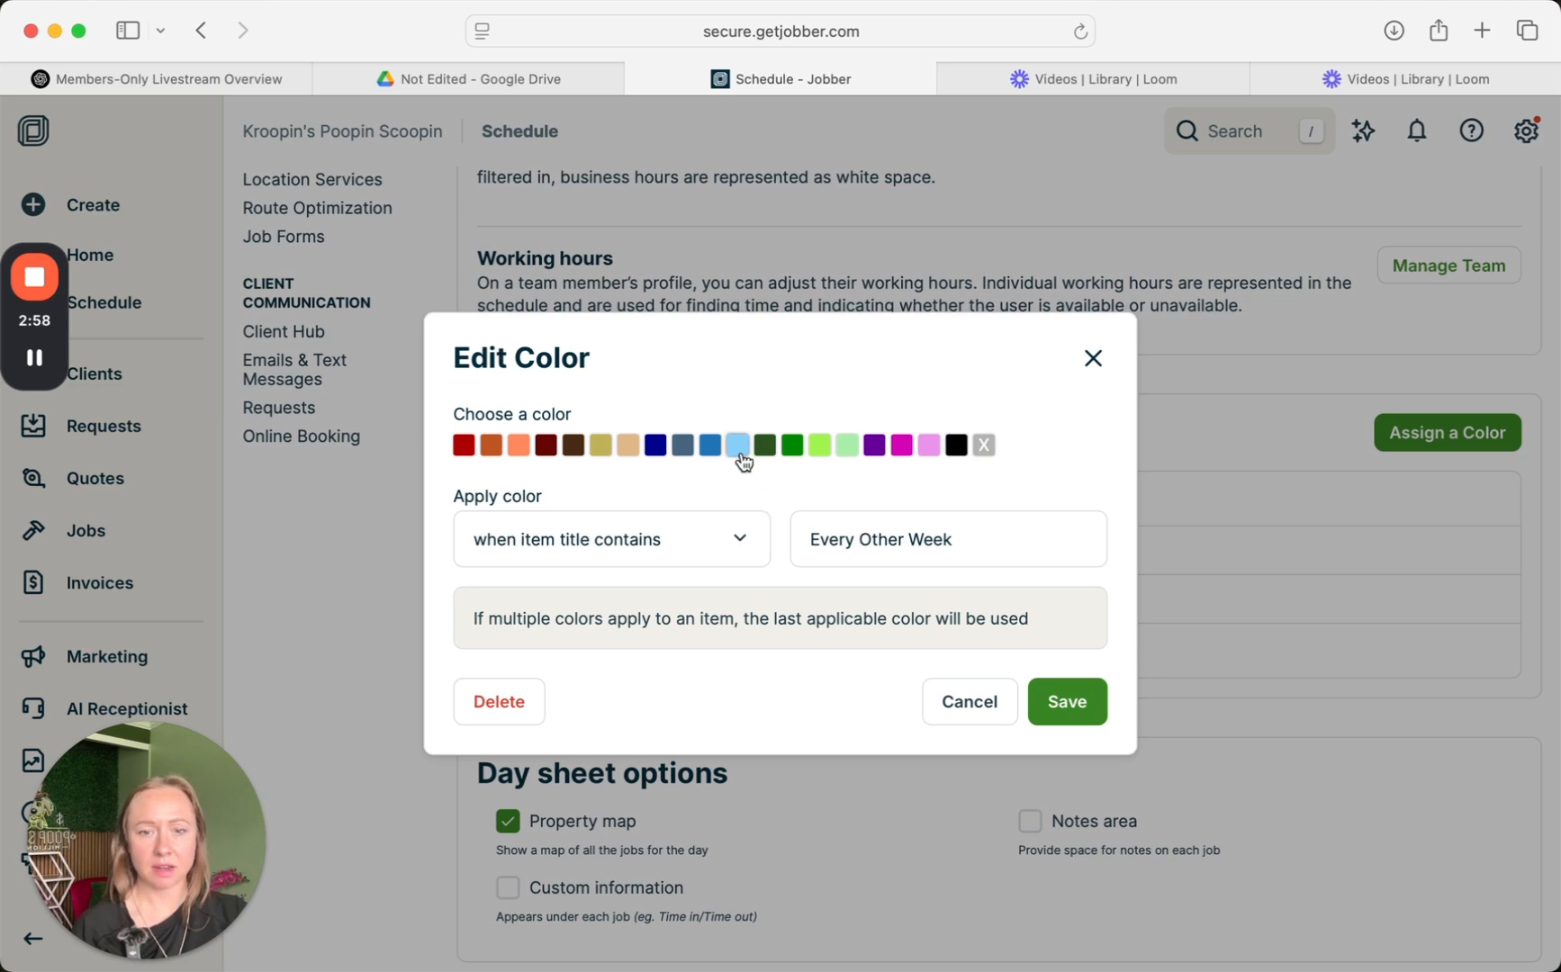
click(736, 445)
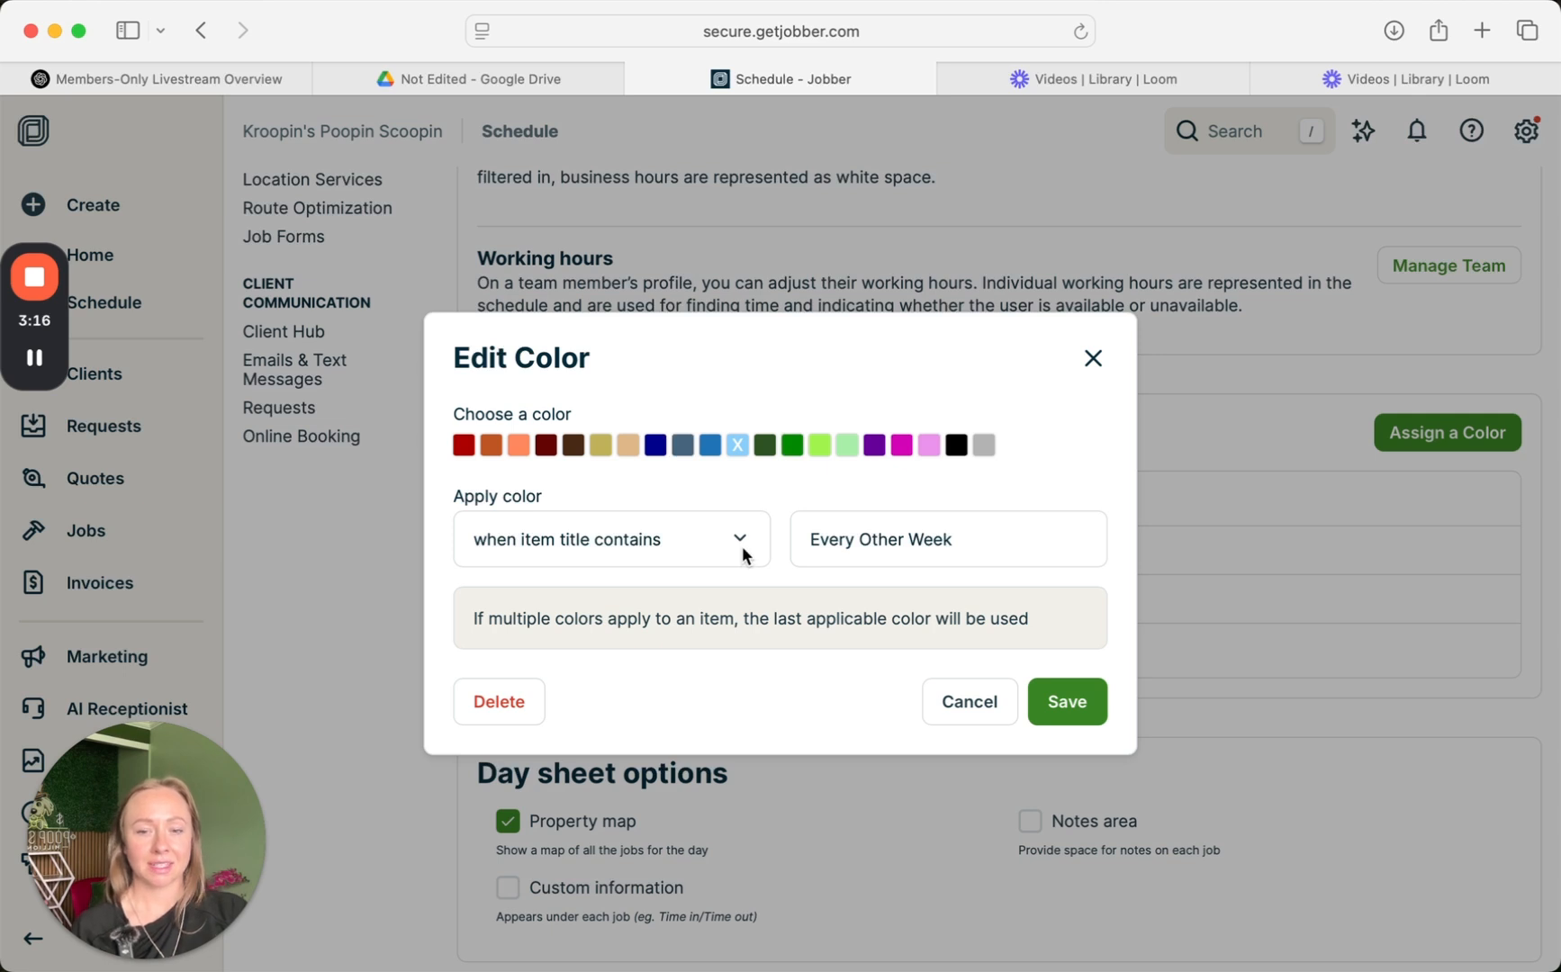
click(608, 539)
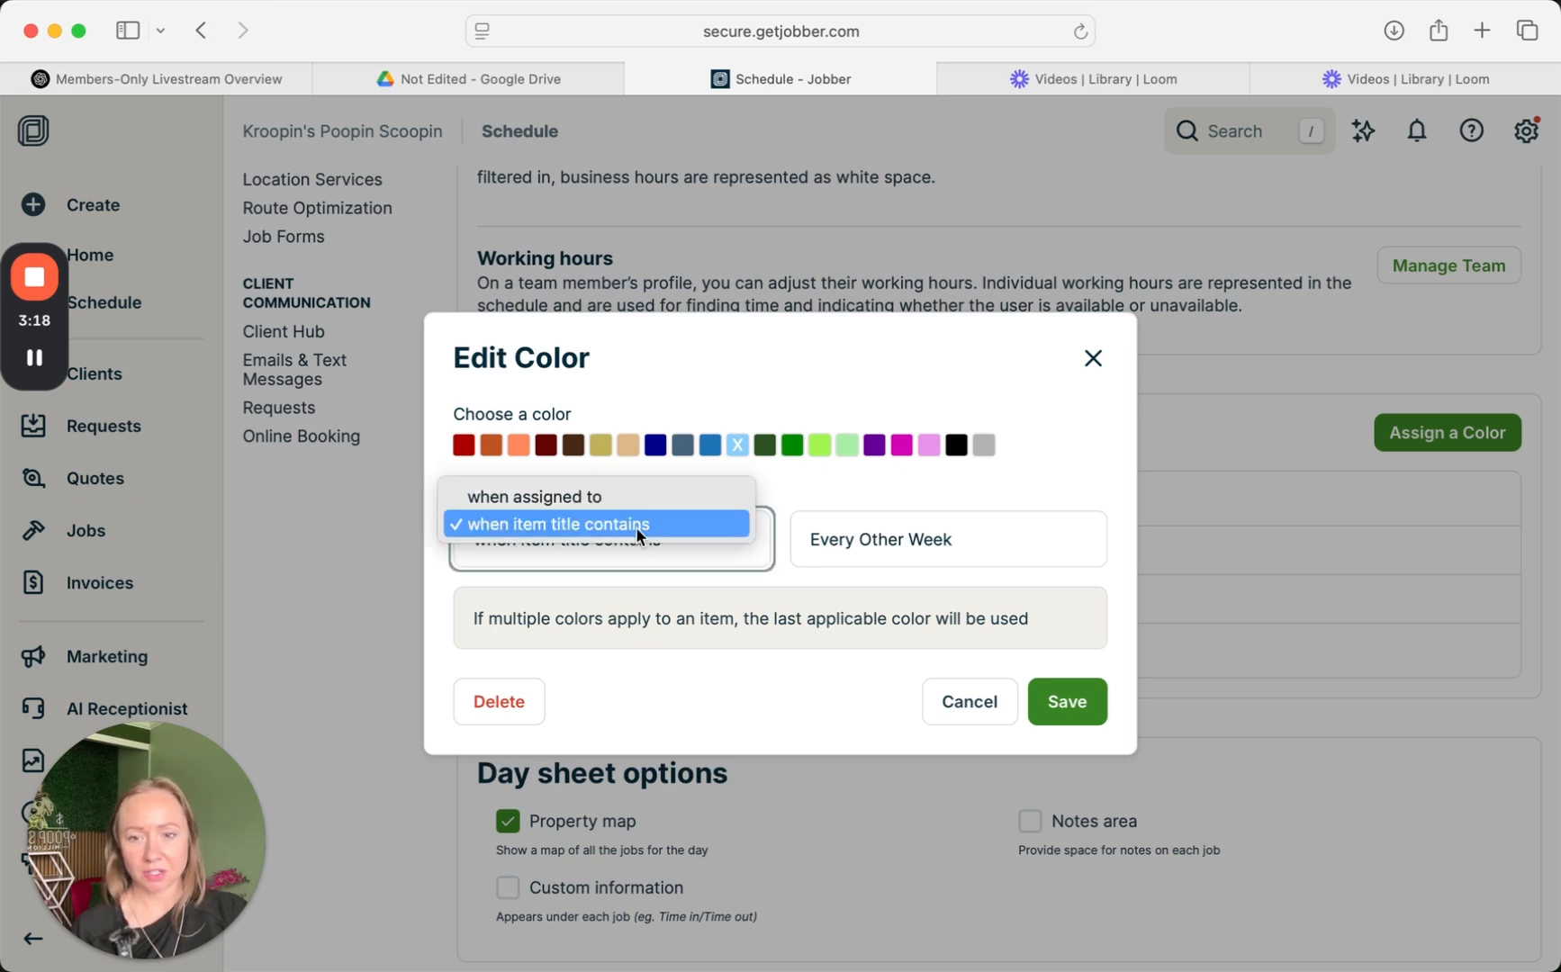
click(552, 524)
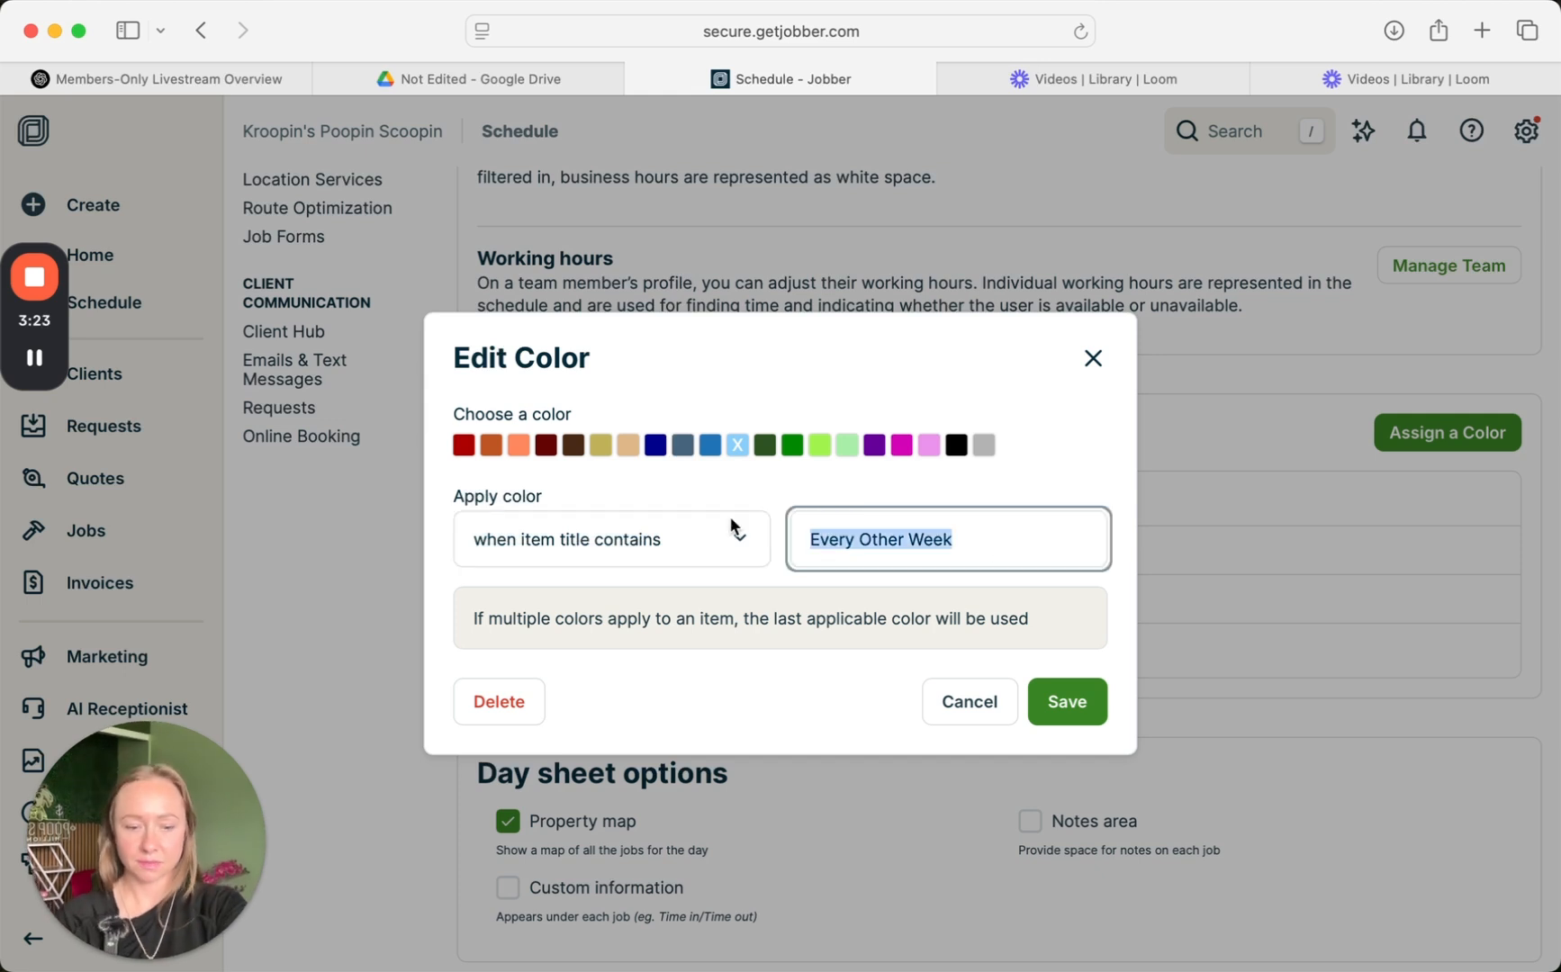
text(Spring Cleaning)
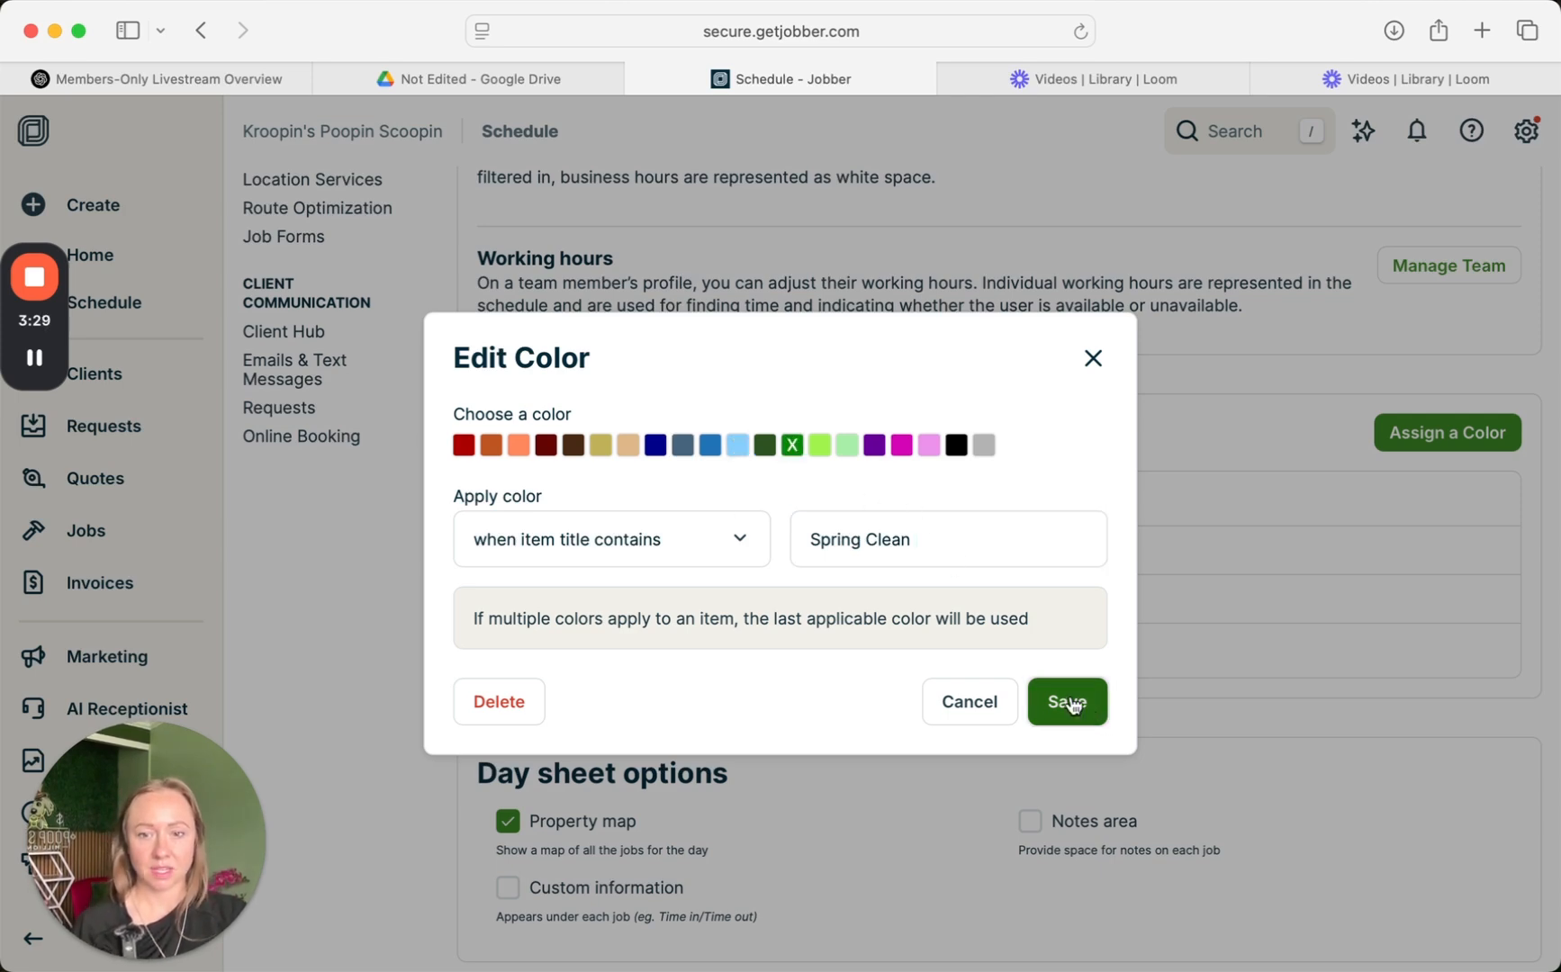
click(1066, 702)
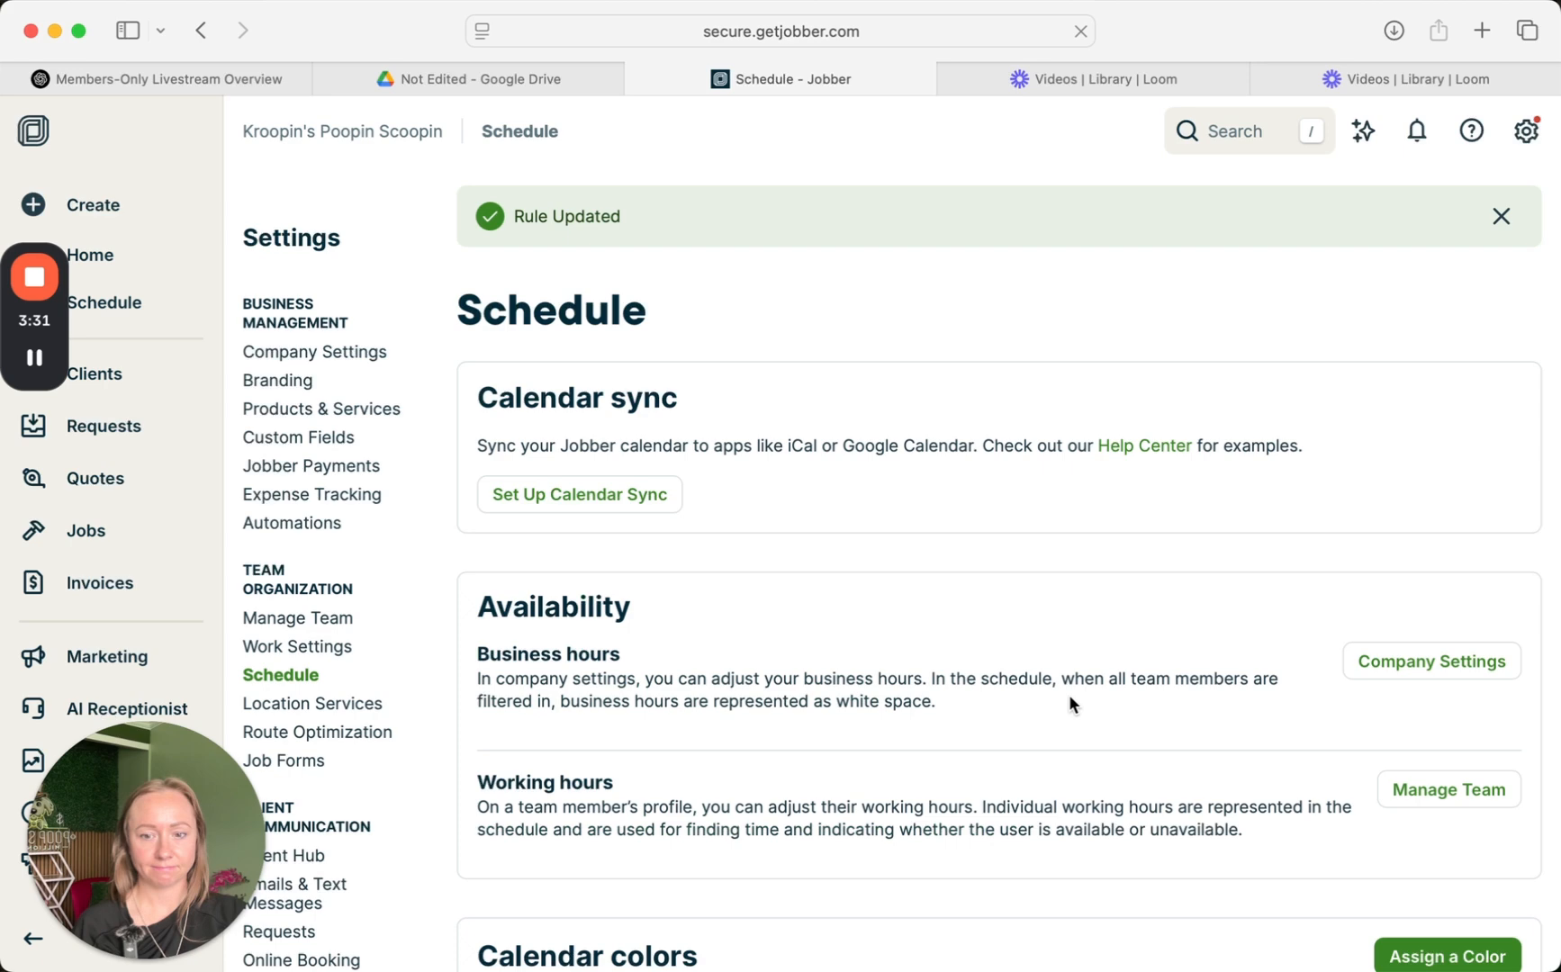
- Turn on notes area and custom information, turn off property map, and update the day sheet settings
scroll(down, 3)
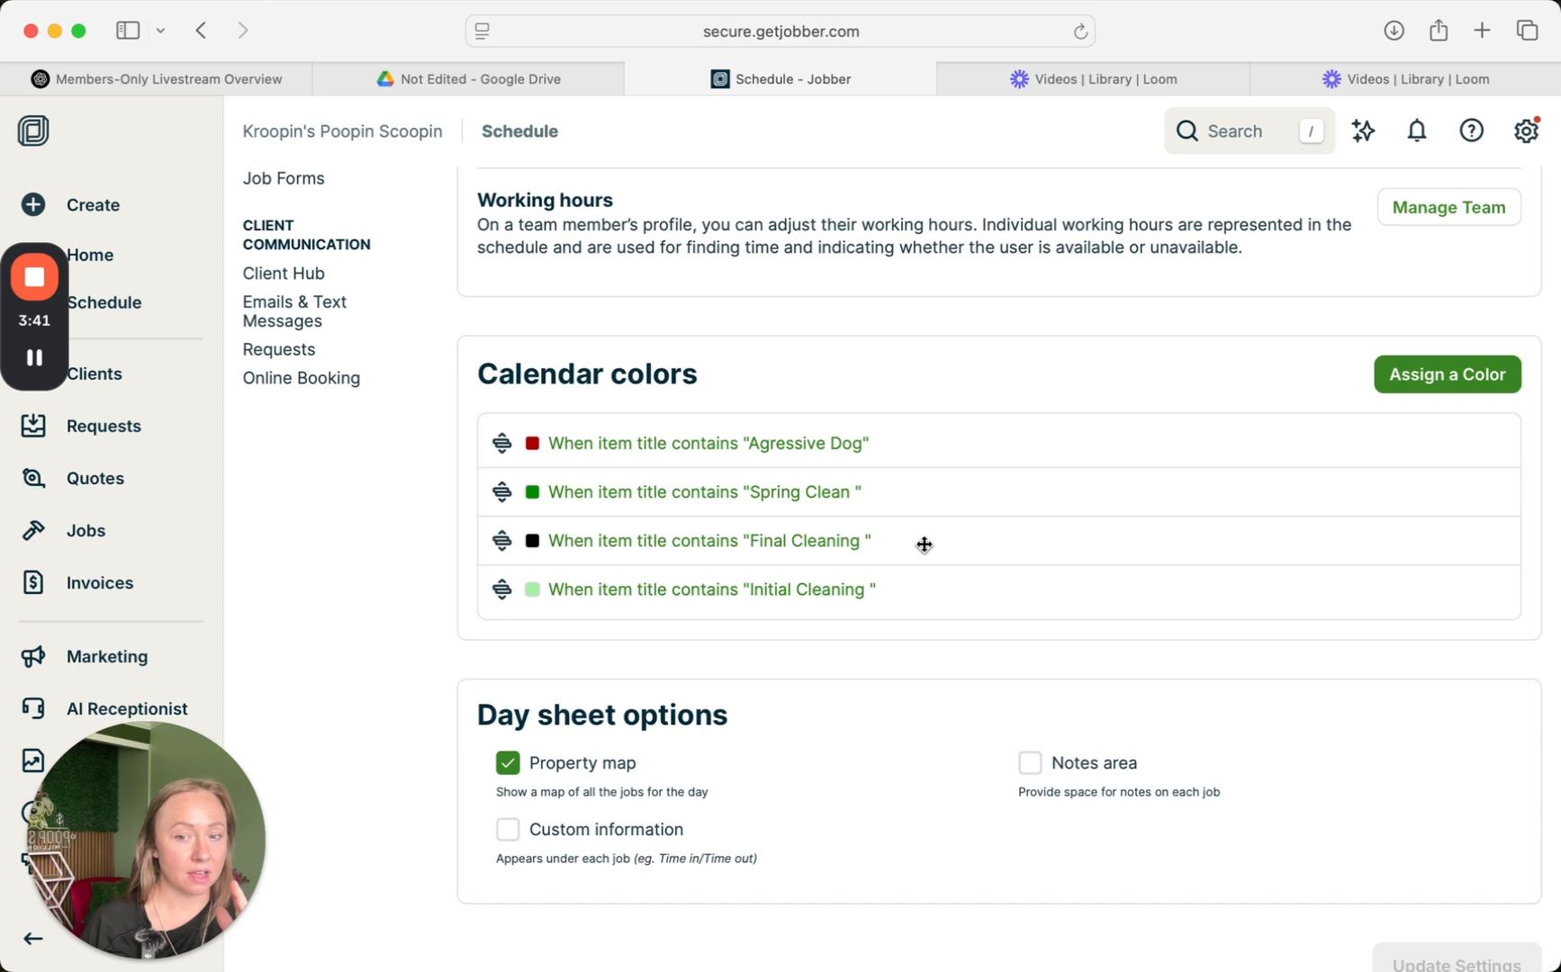
scroll(down, 3)
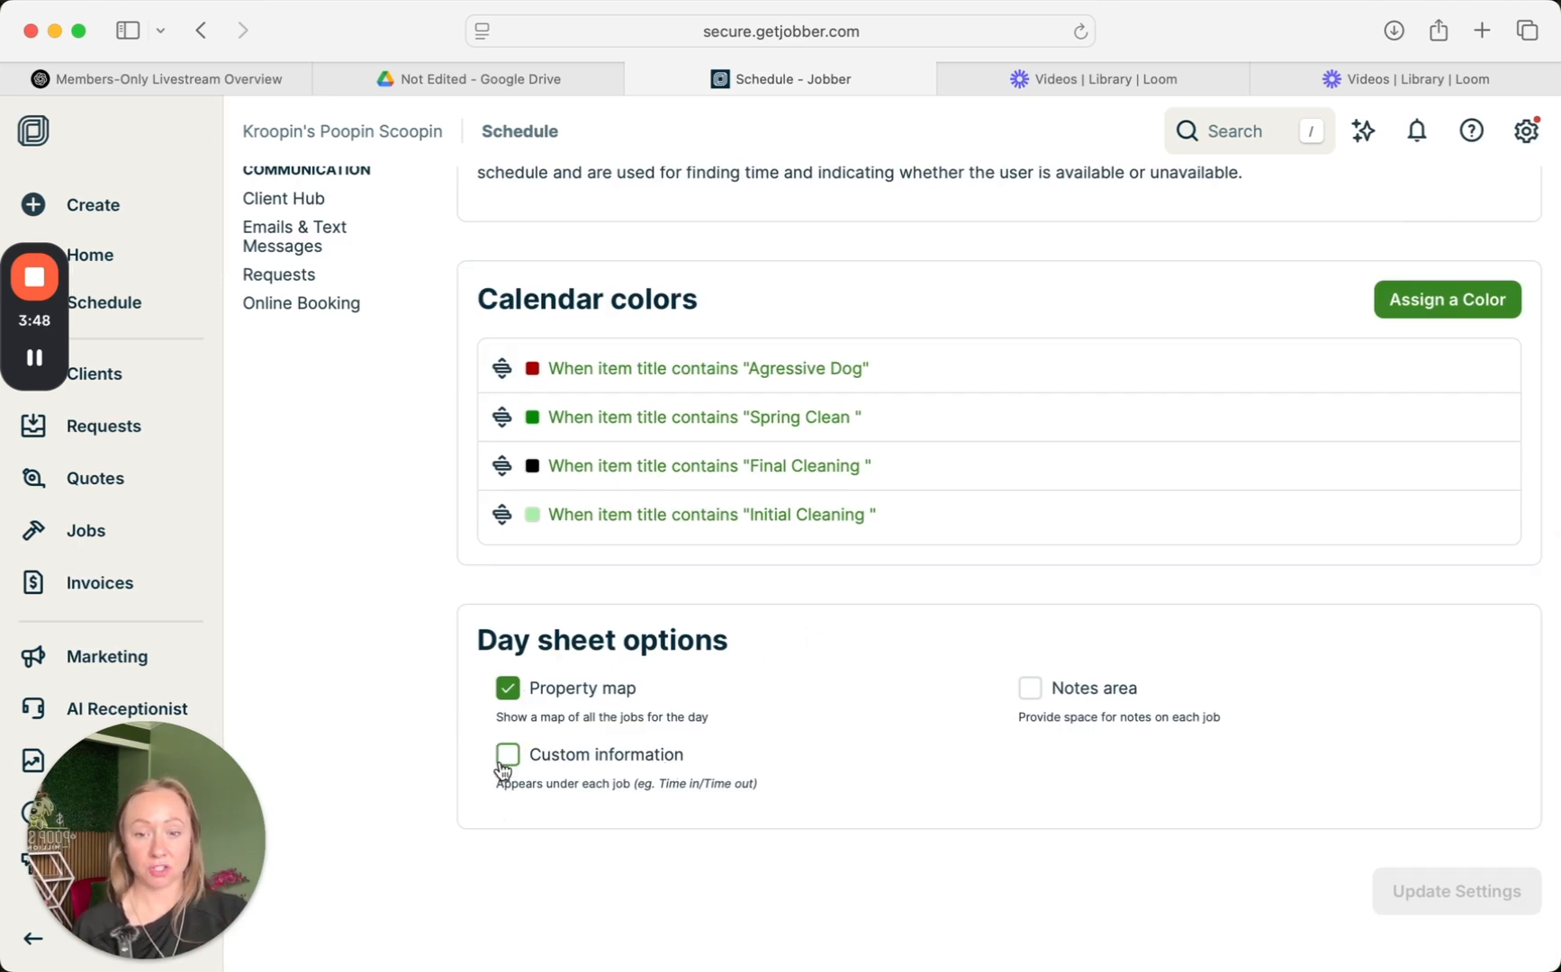
click(508, 754)
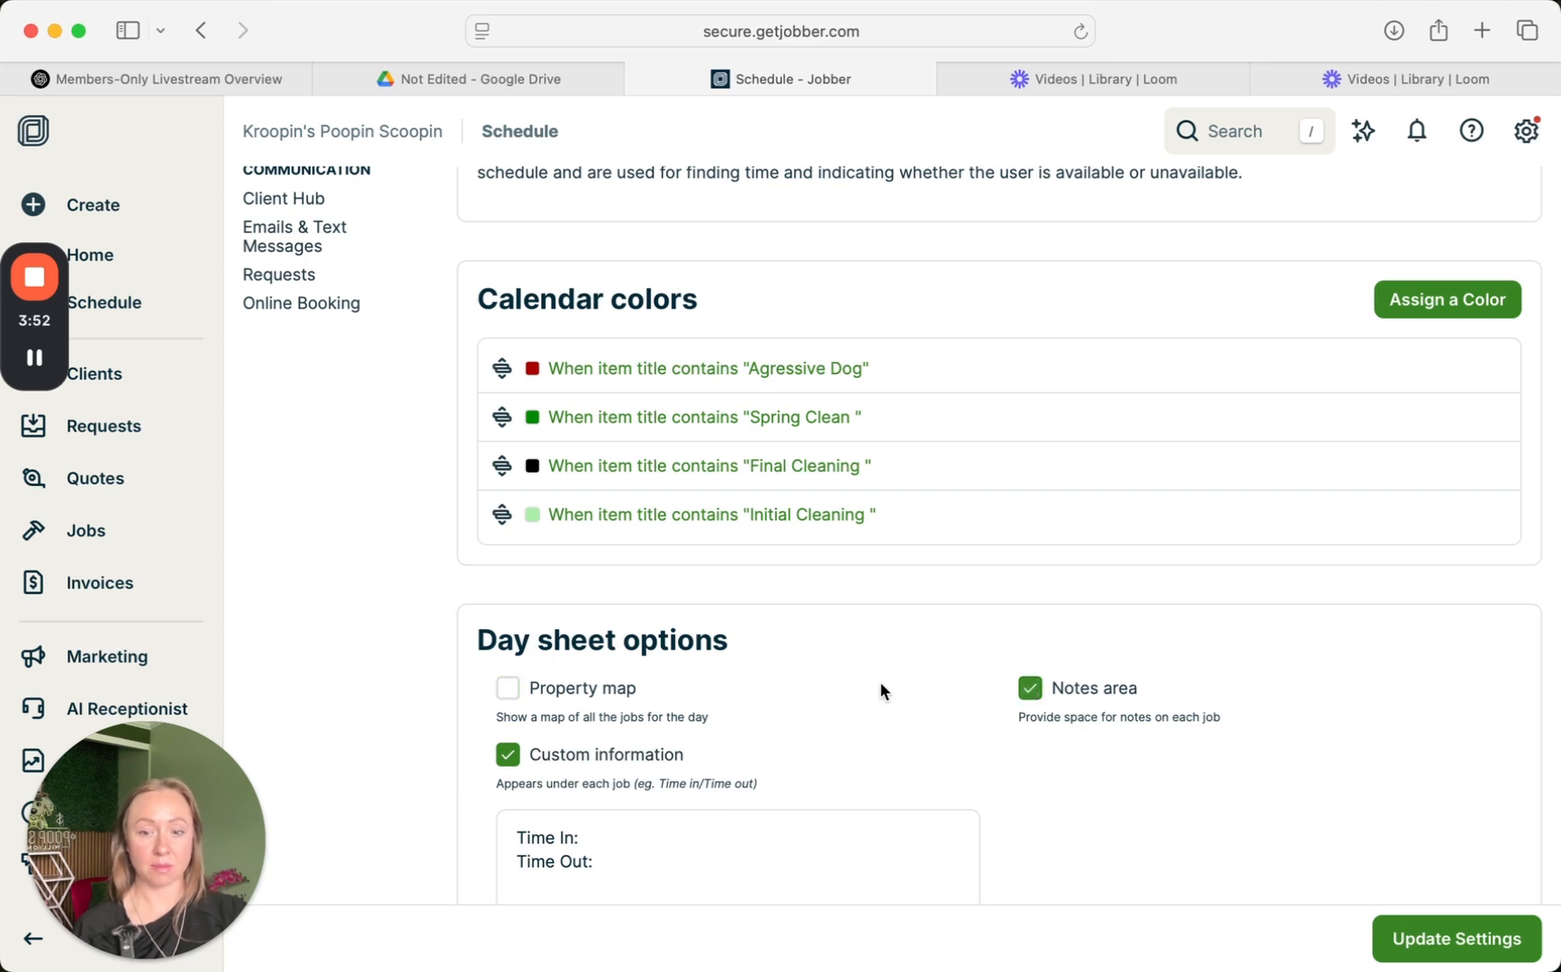
scroll(down, 3)
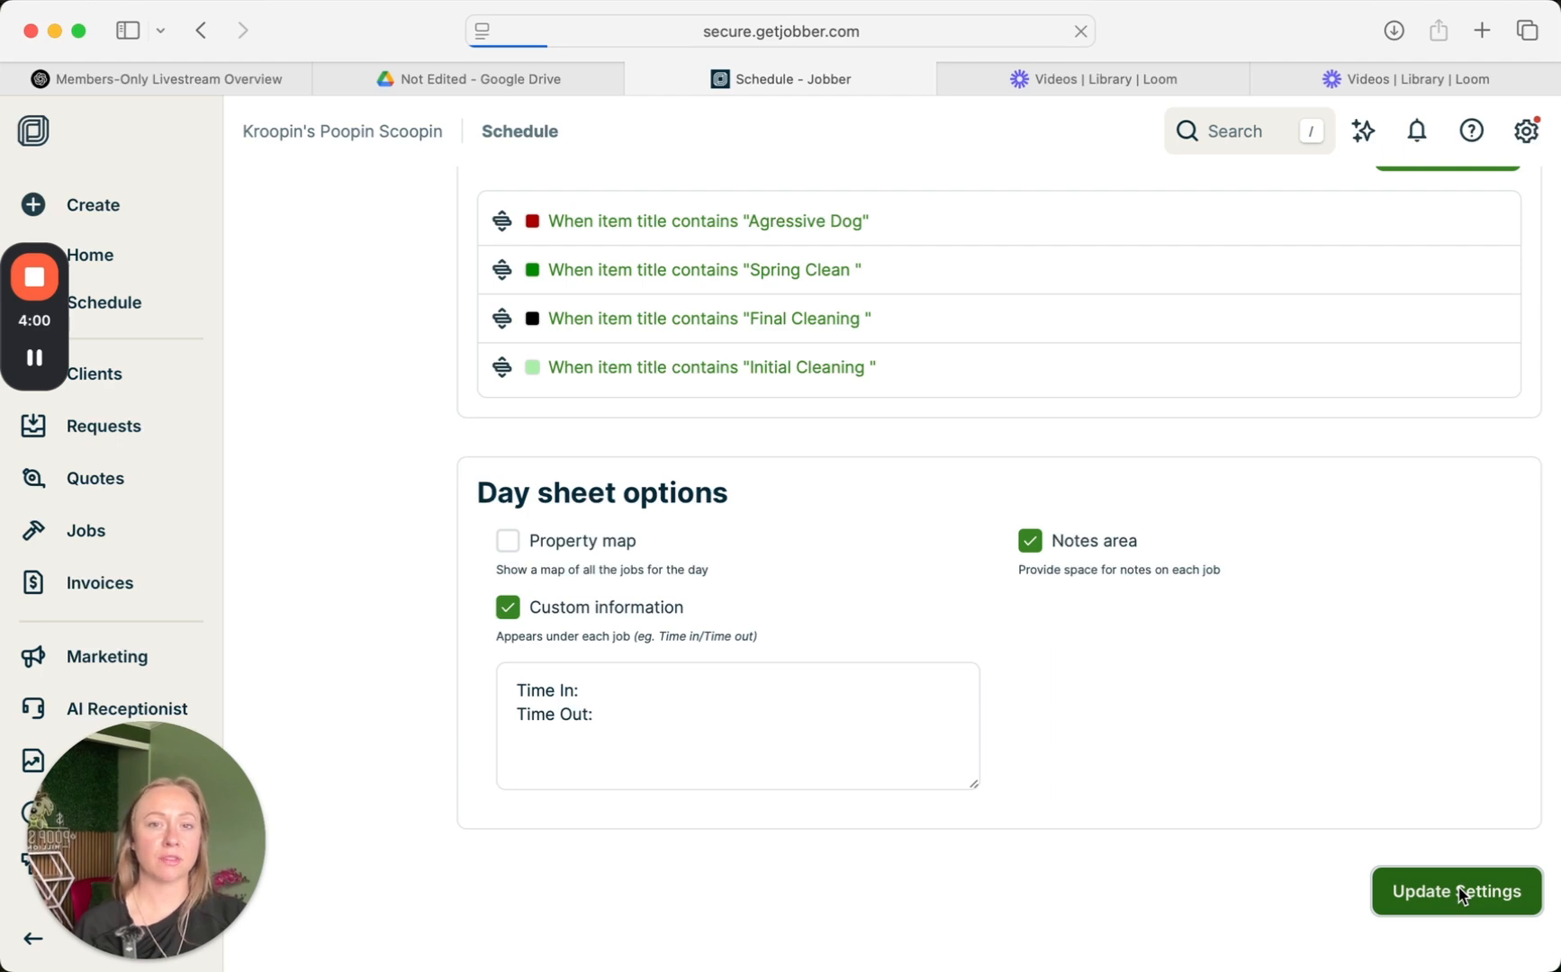
click(1453, 892)
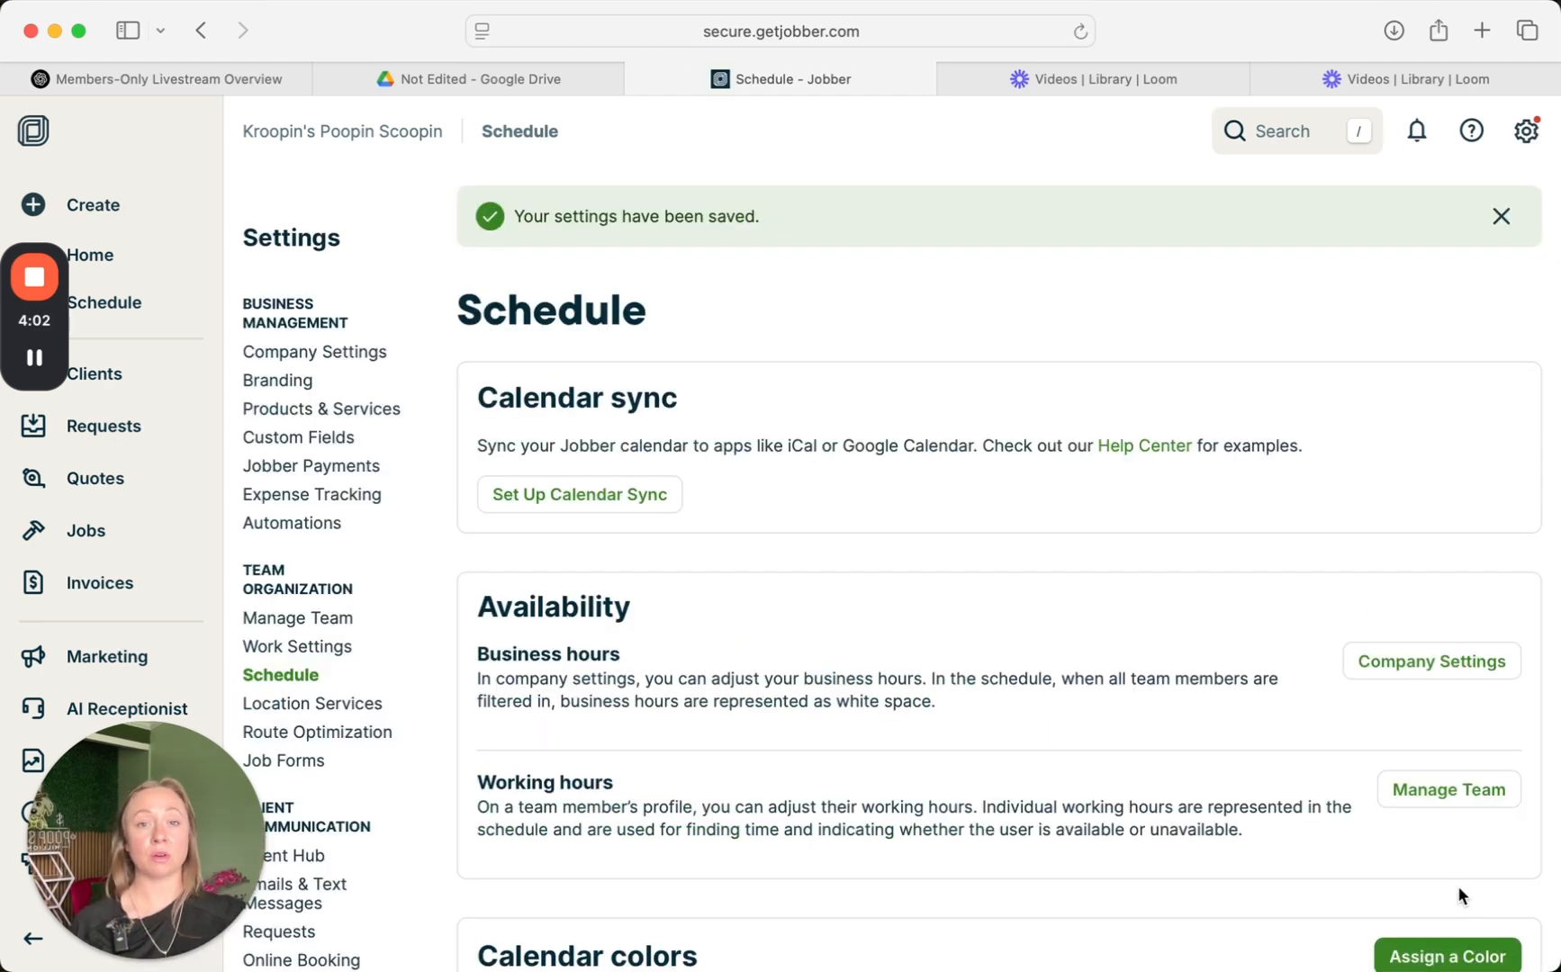